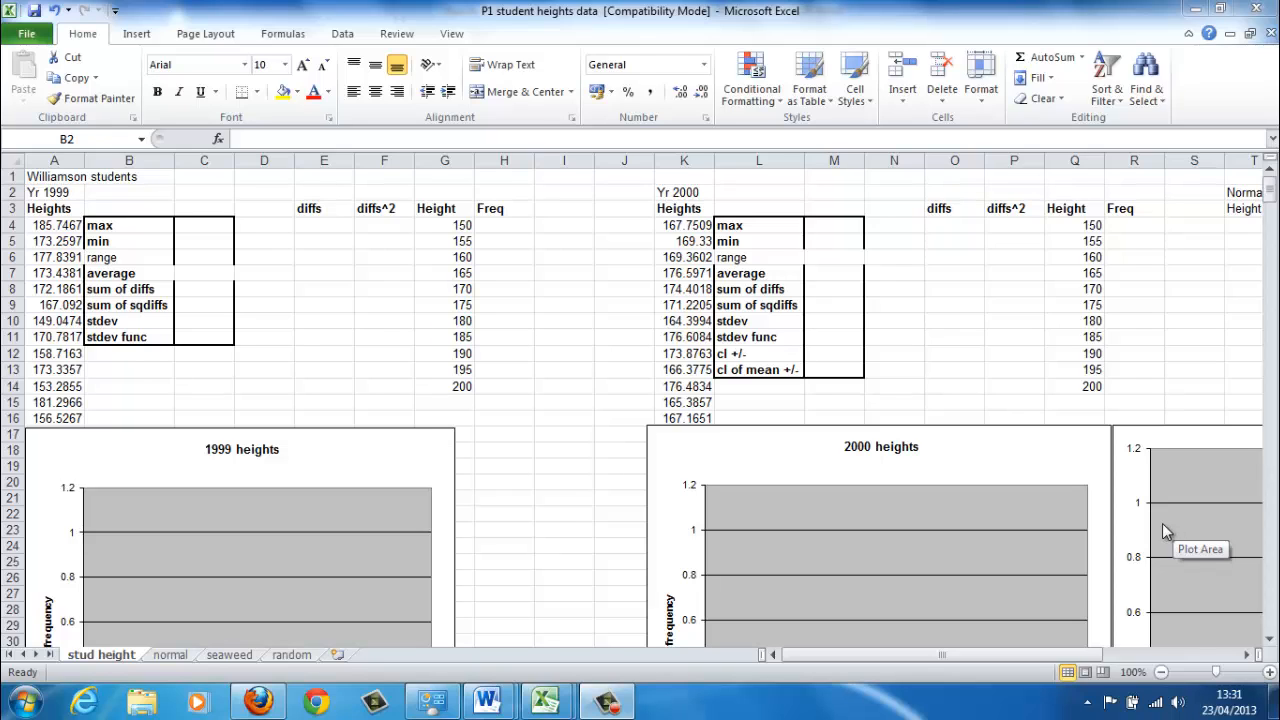
mouse_move(883, 459)
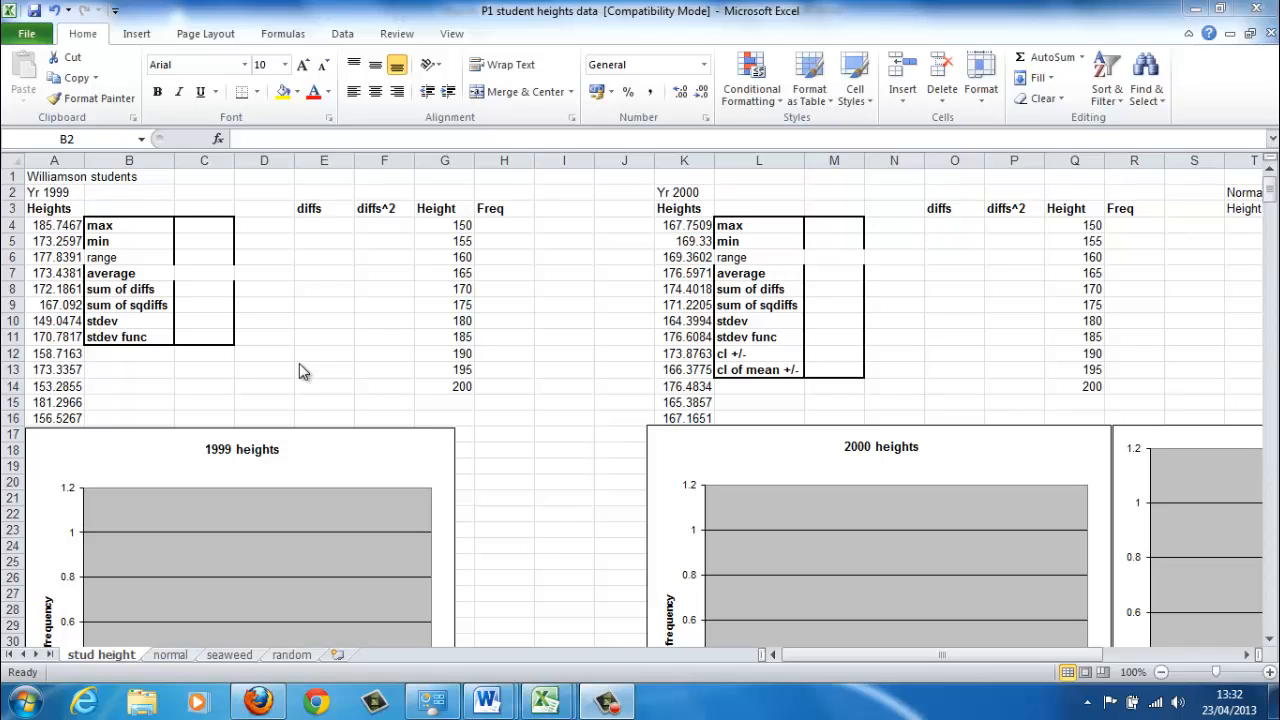
mouse_move(390, 362)
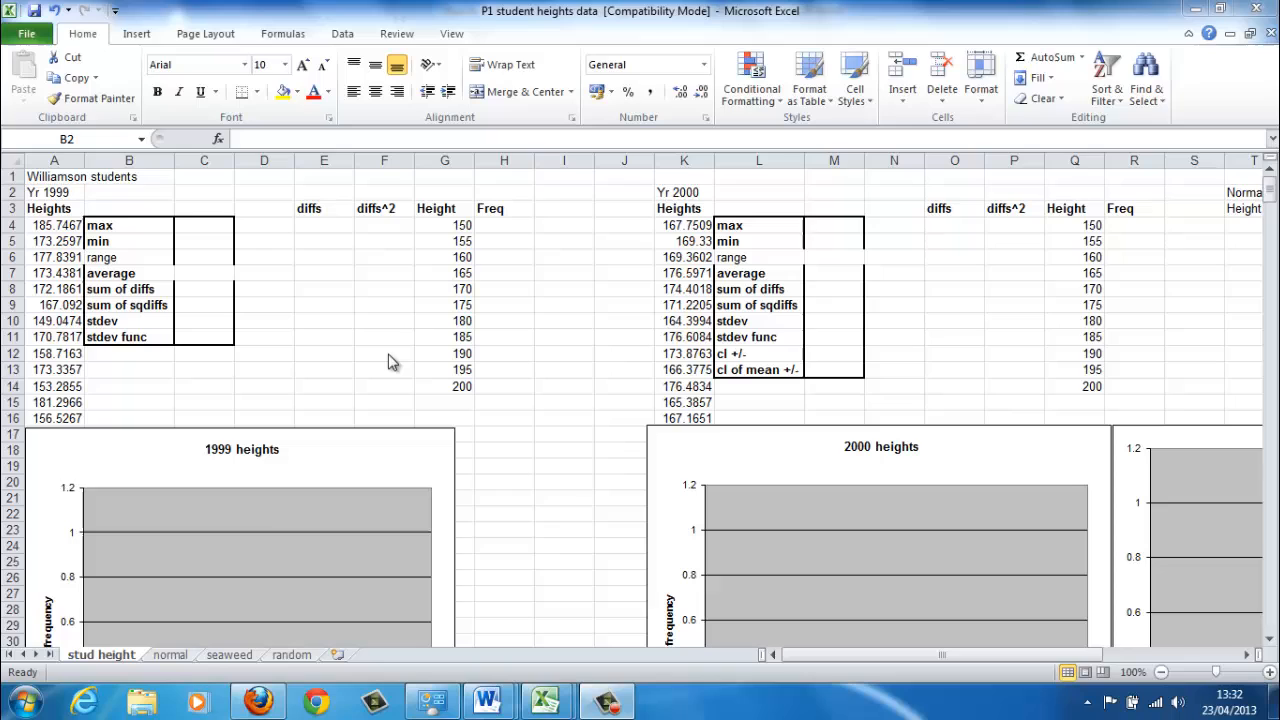
mouse_move(500, 233)
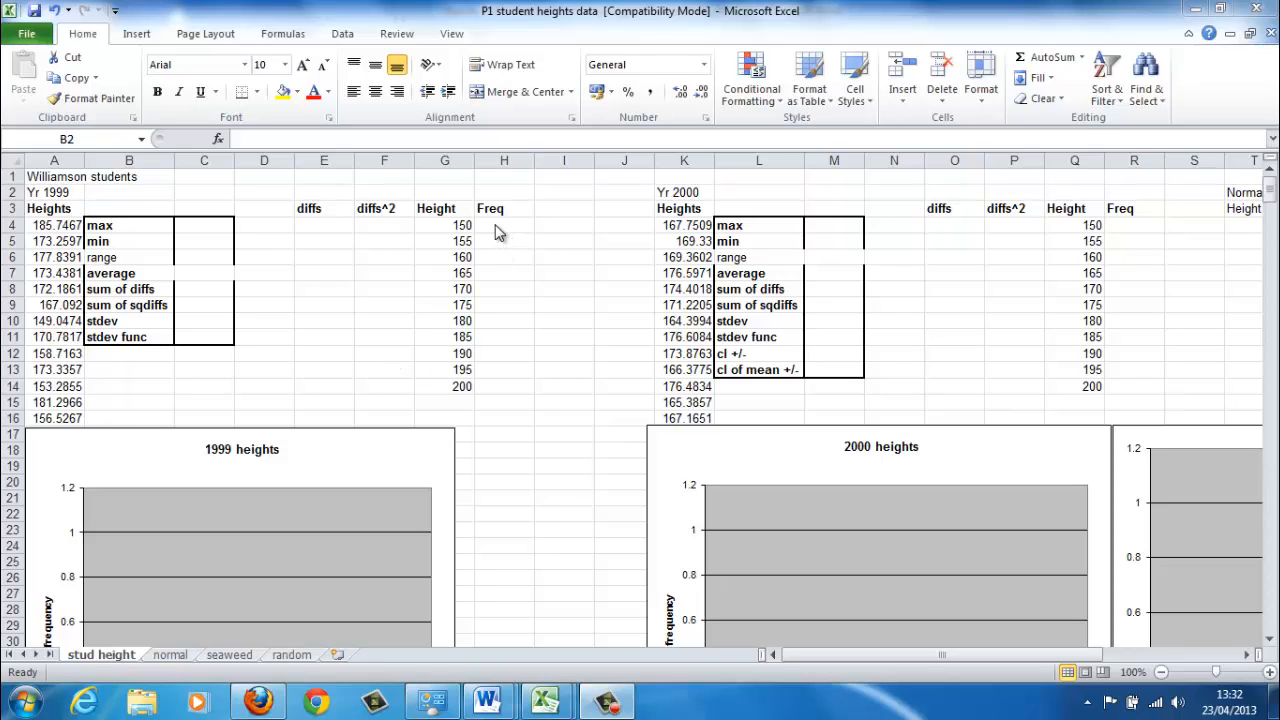
mouse_move(63, 318)
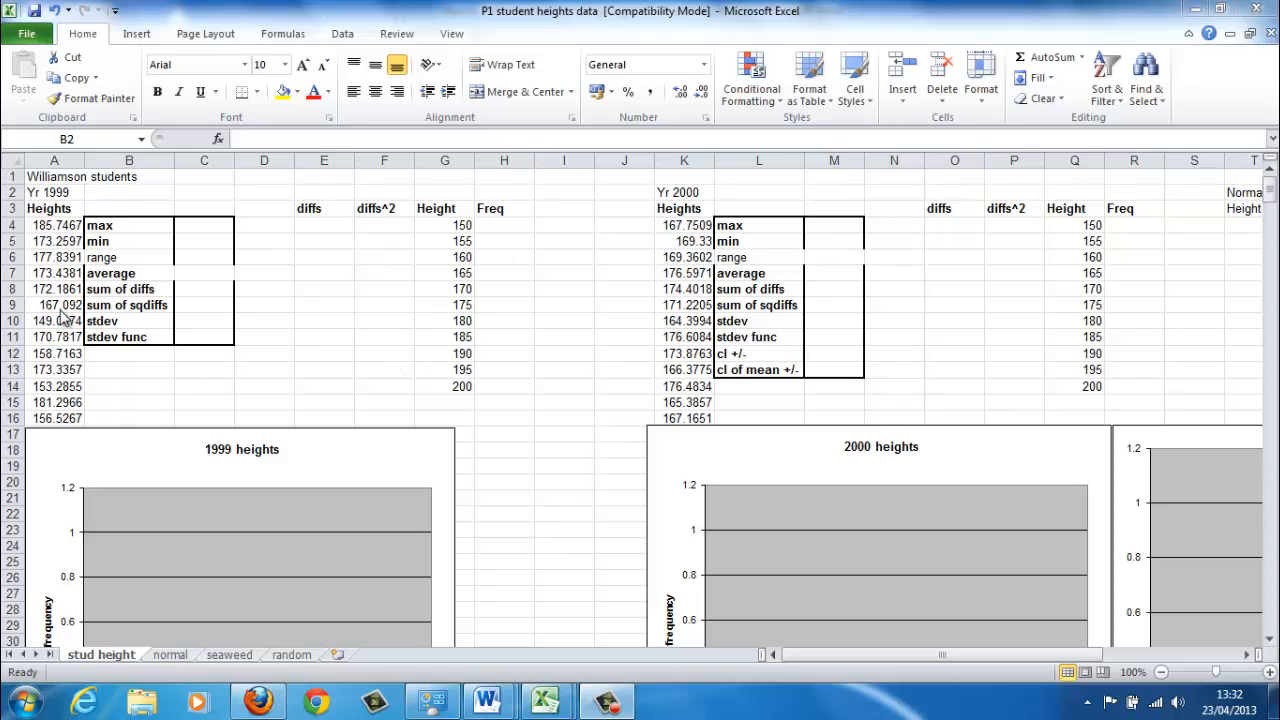
mouse_move(70, 257)
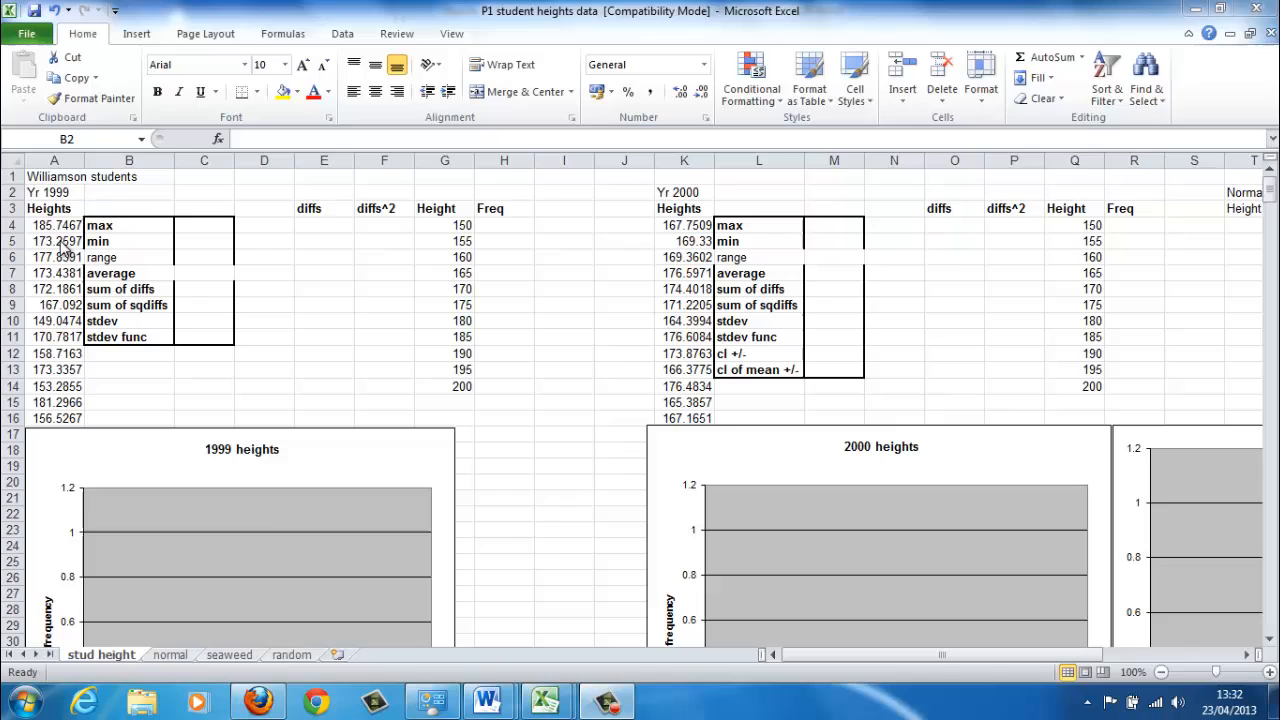
mouse_move(53, 413)
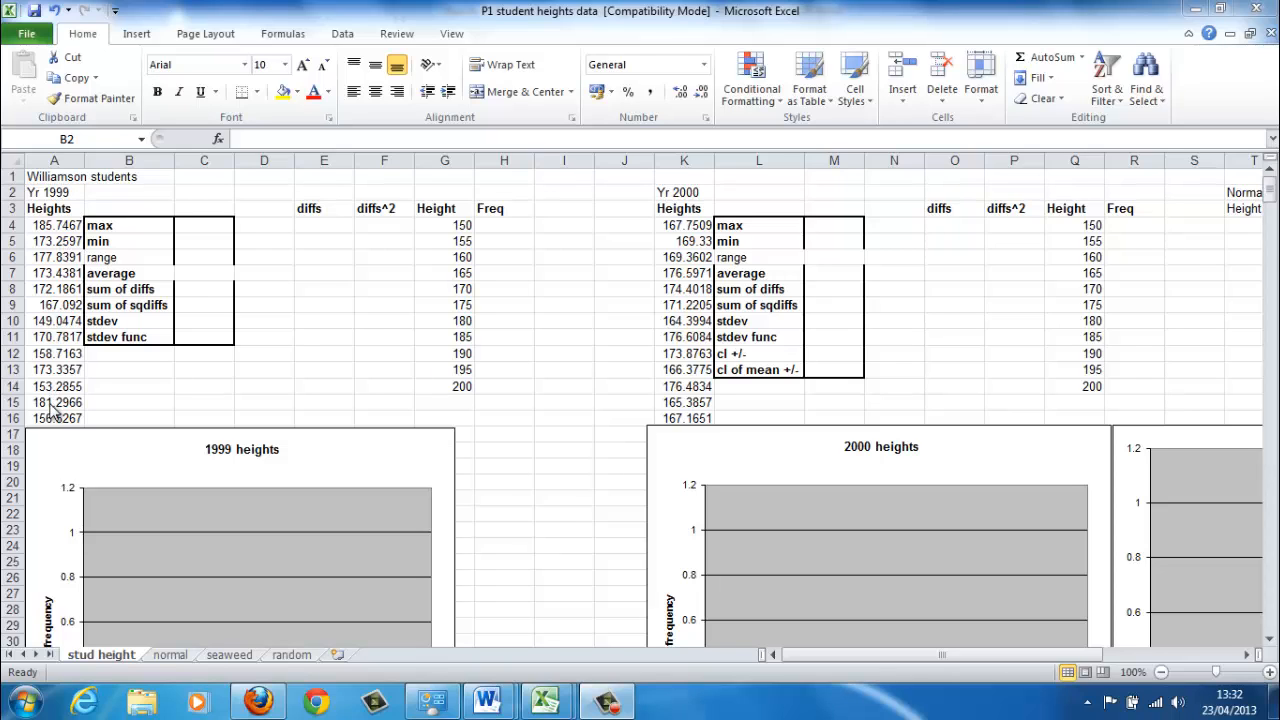
mouse_move(93, 287)
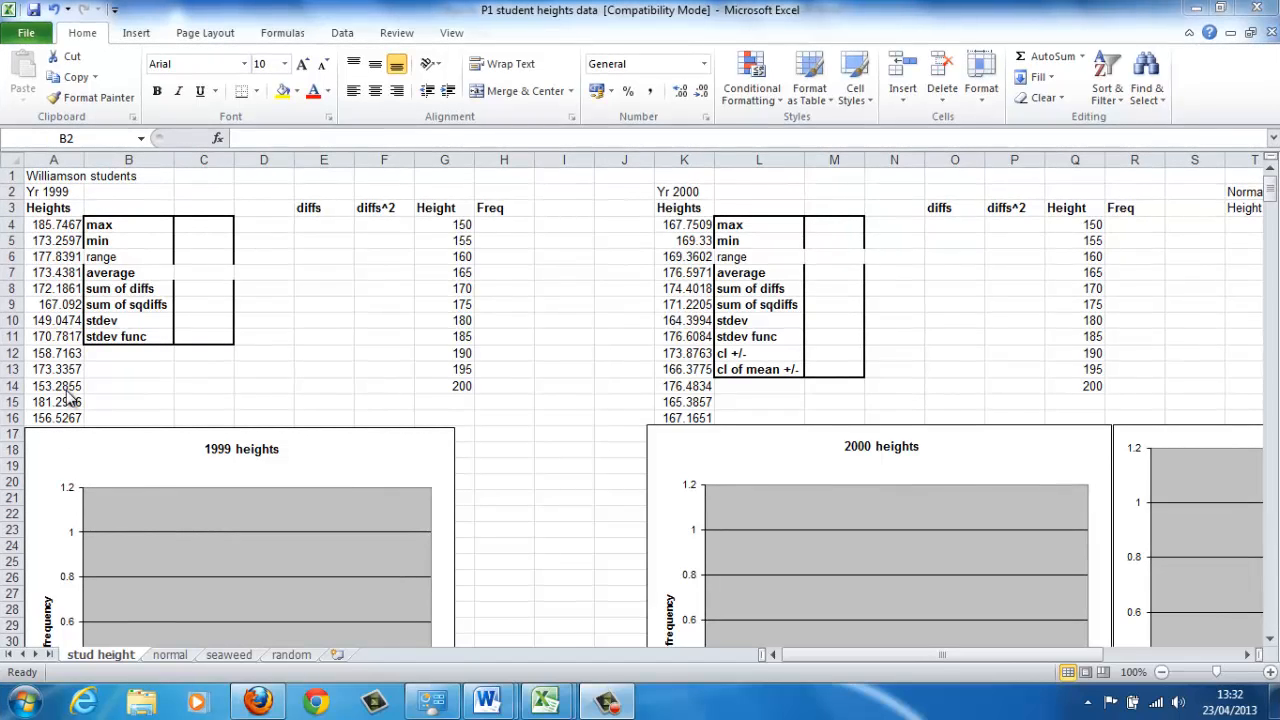
- Select the 1999 Freq cells H4:H14 beside the 150–200 height bins
scroll(down, 3)
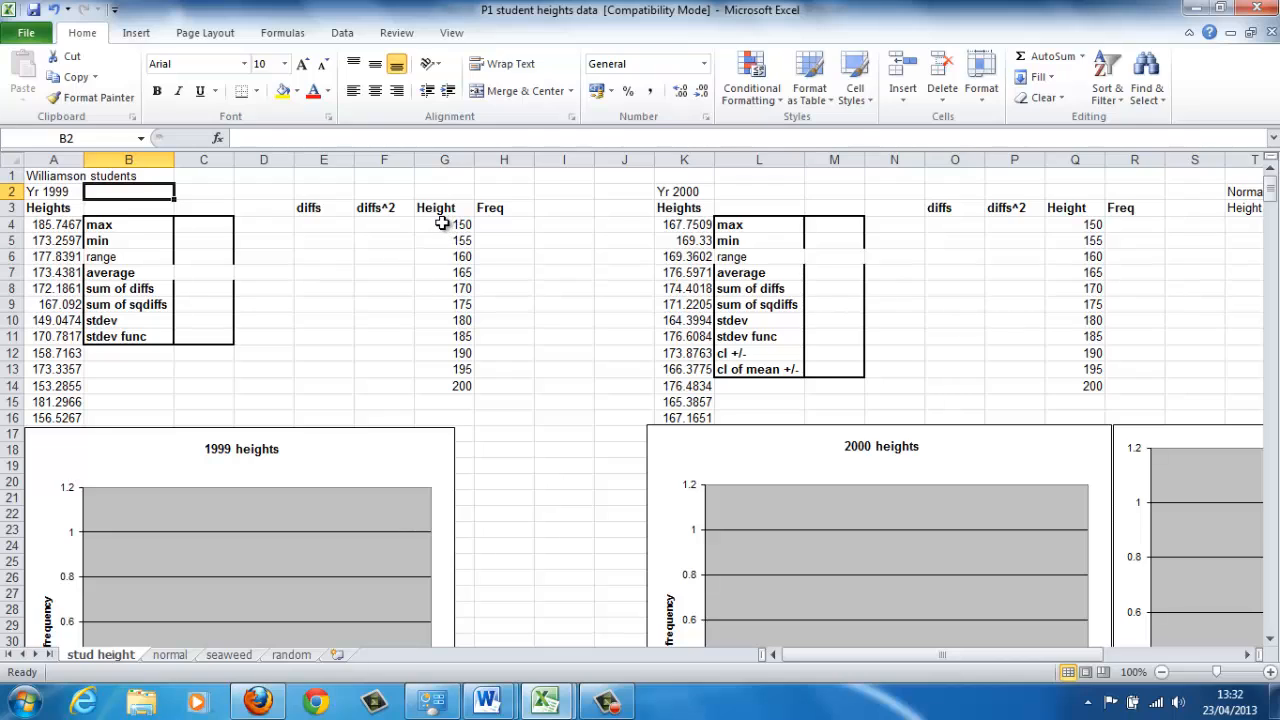
mouse_move(448, 388)
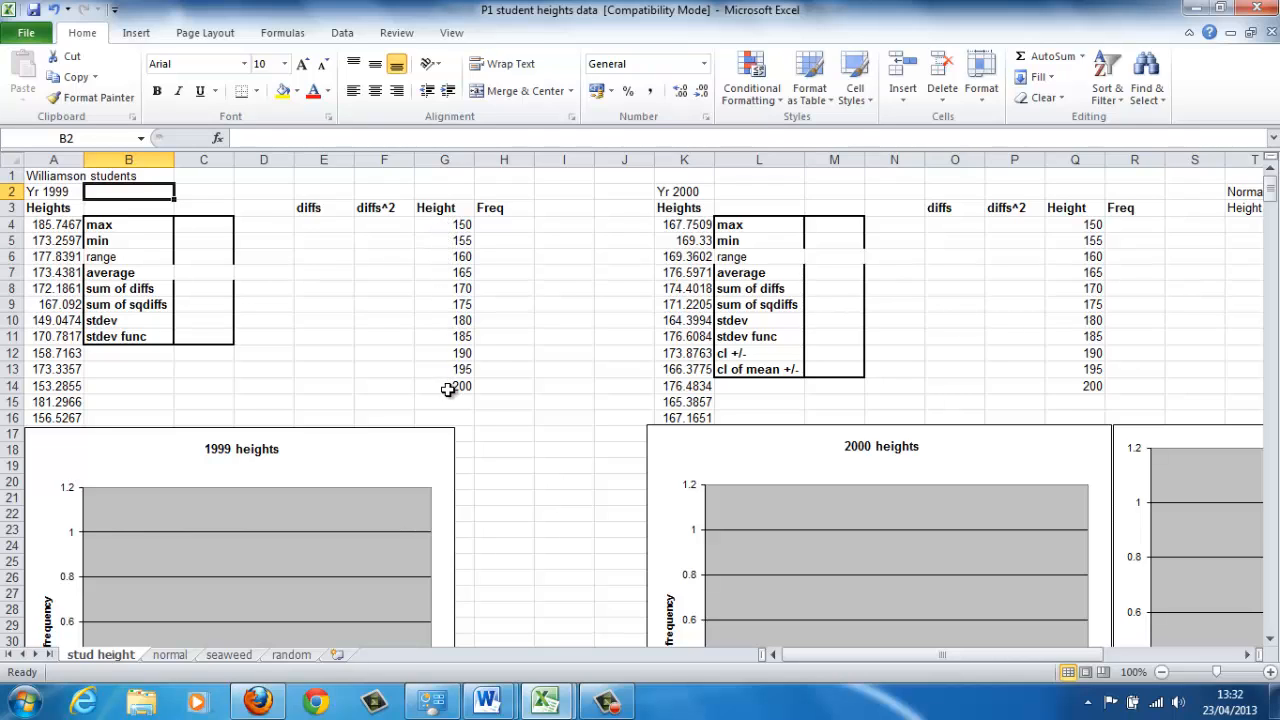
mouse_move(437, 342)
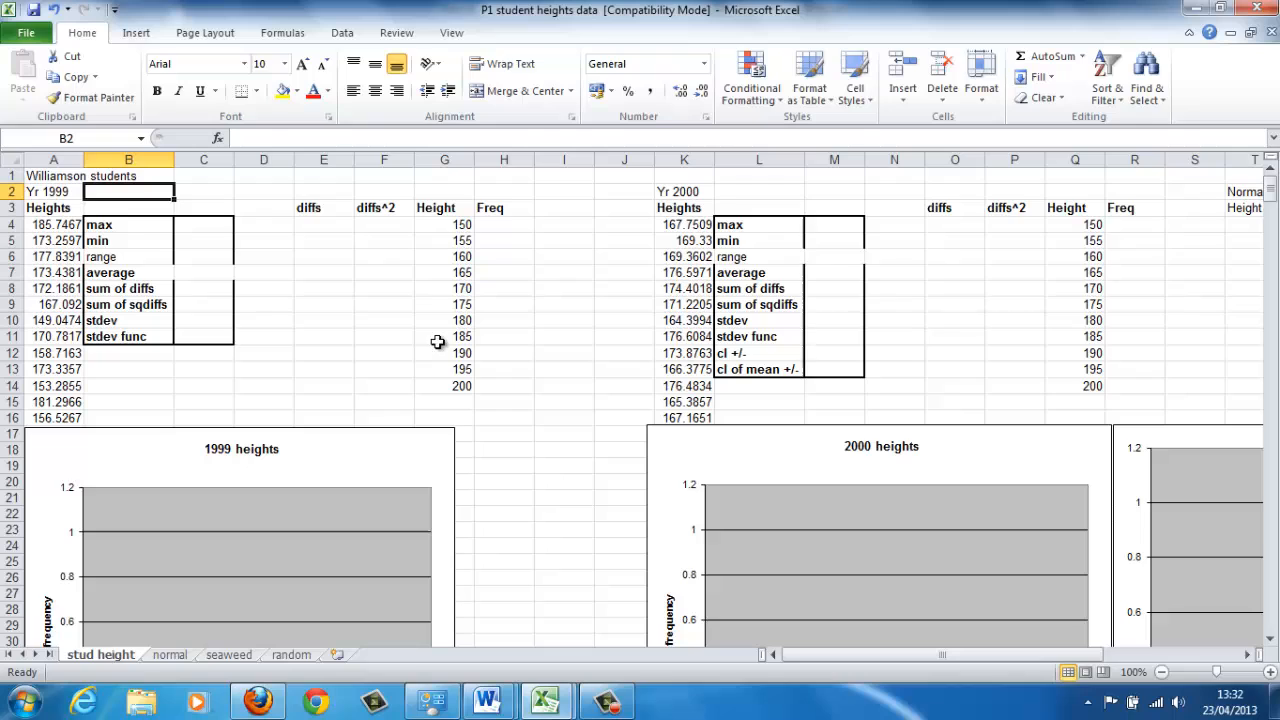
mouse_move(118, 261)
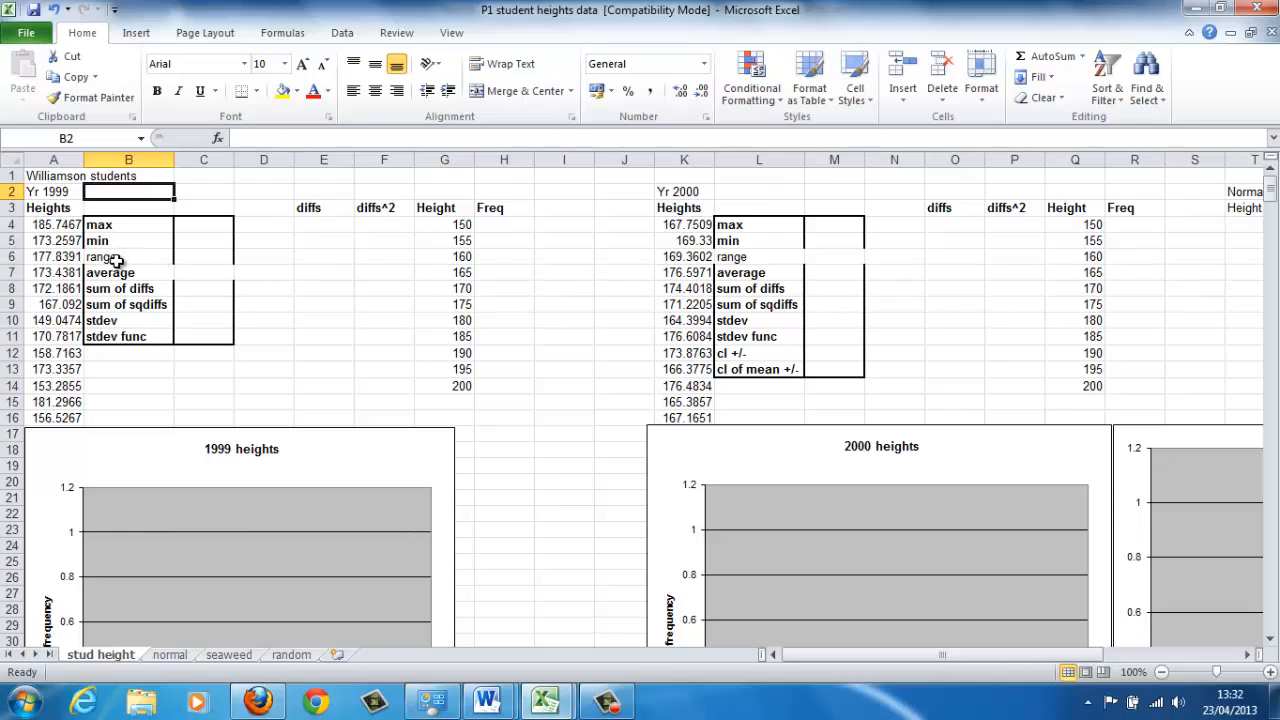
mouse_move(443, 251)
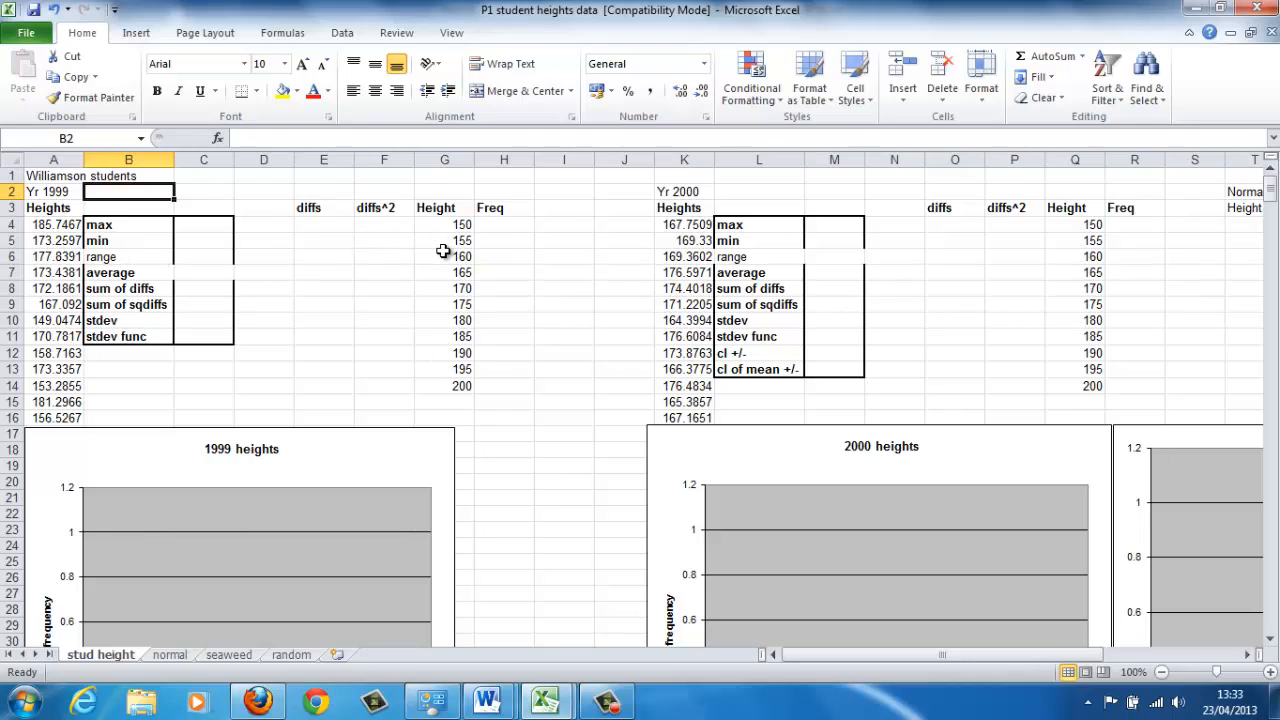
mouse_move(498, 224)
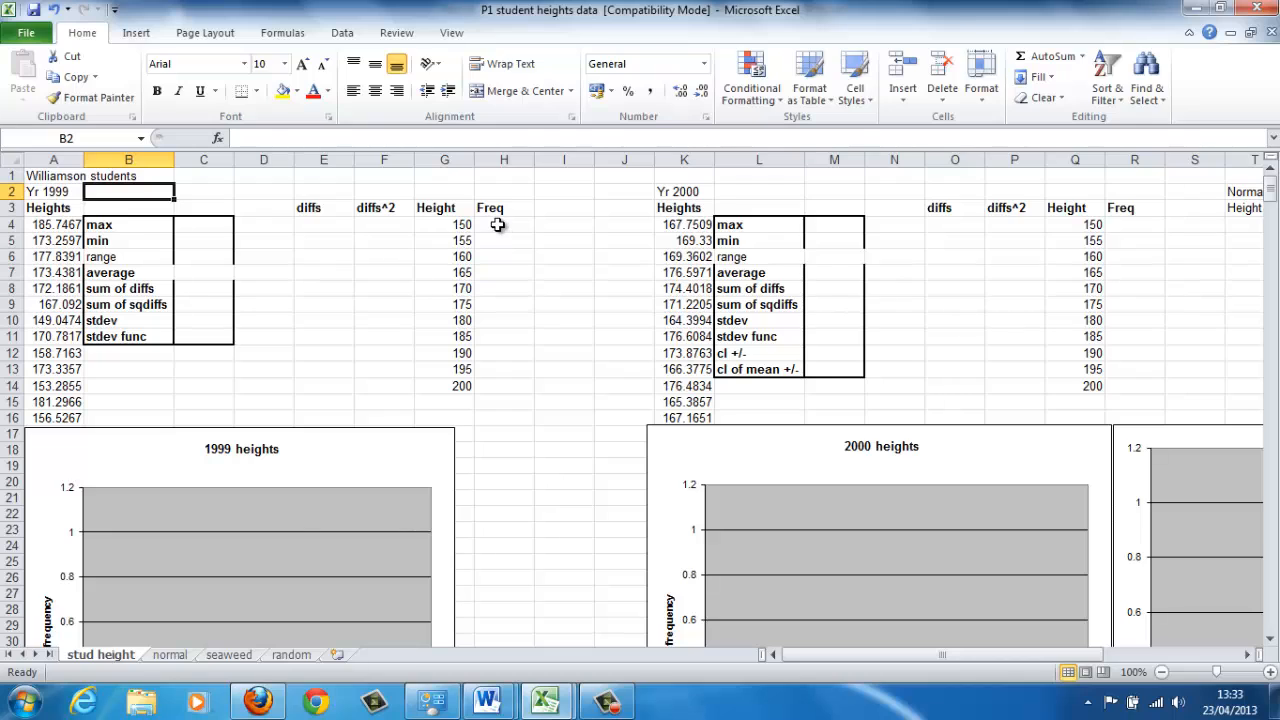
click(504, 224)
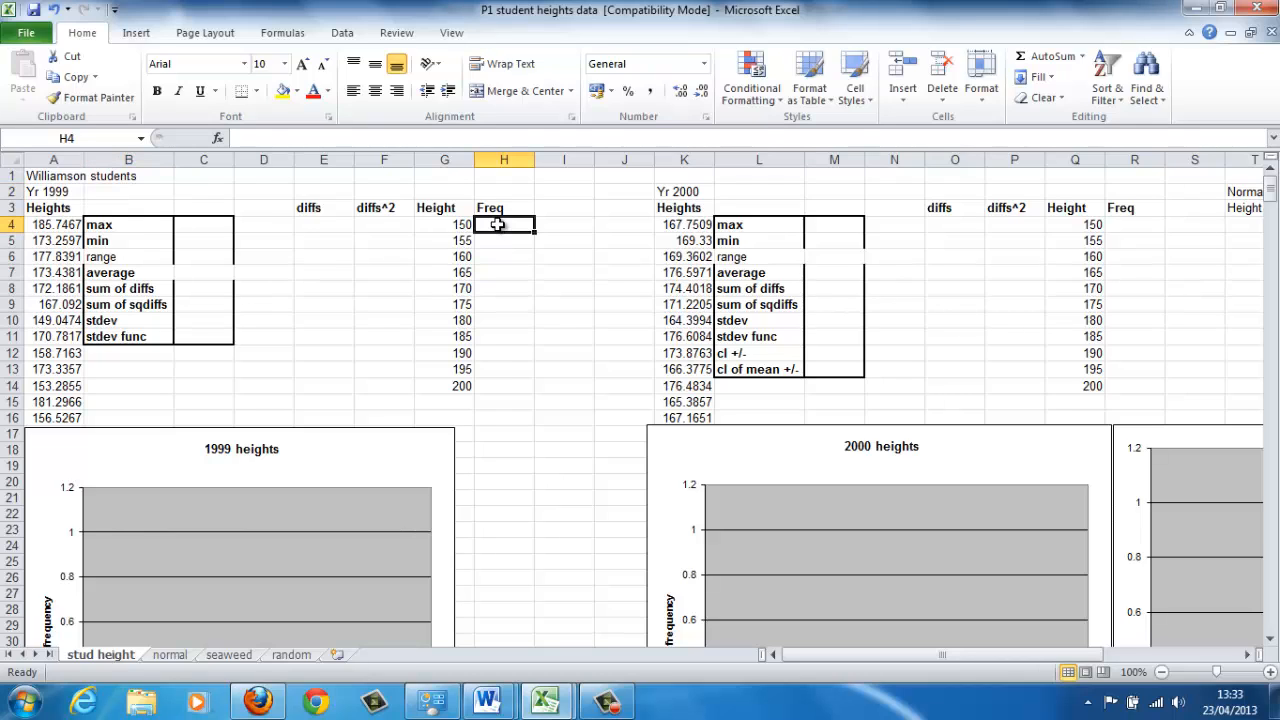
drag(503, 224, 503, 386)
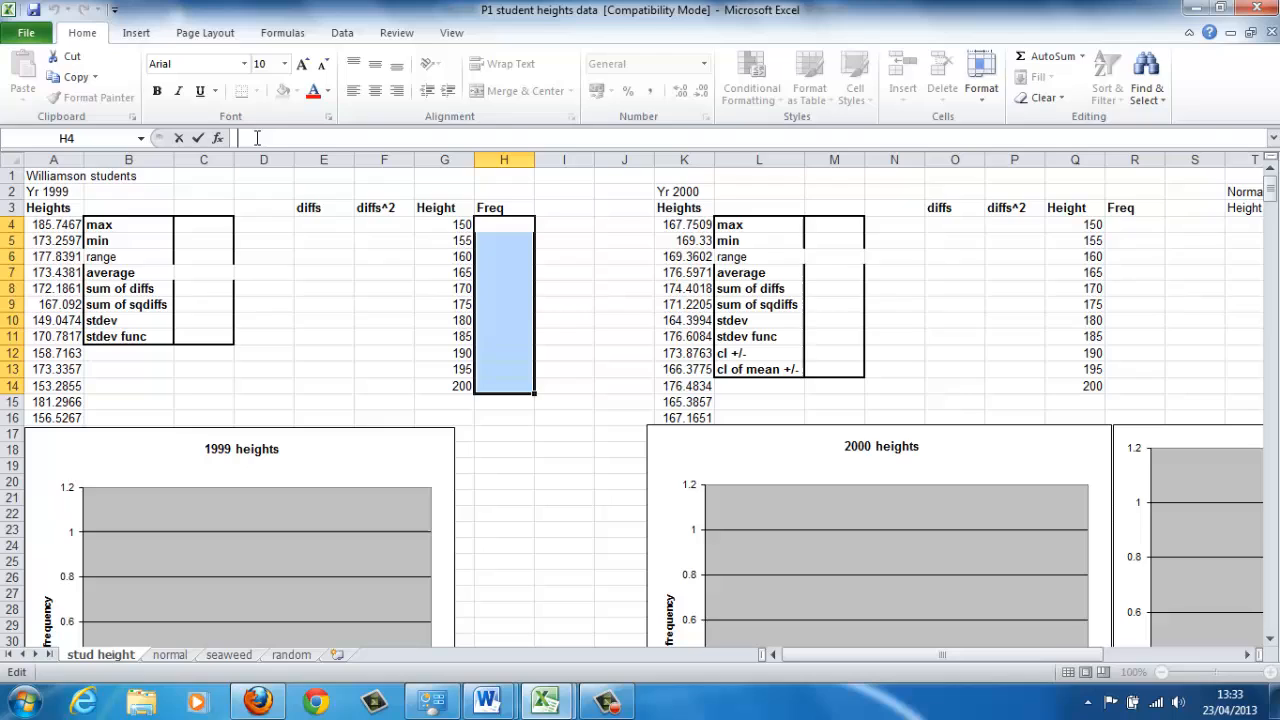
- Enter =FREQUENCY(A4:A503,G4:G14) as an array formula, giving counts 27, 34, 49 … 2
text(f)
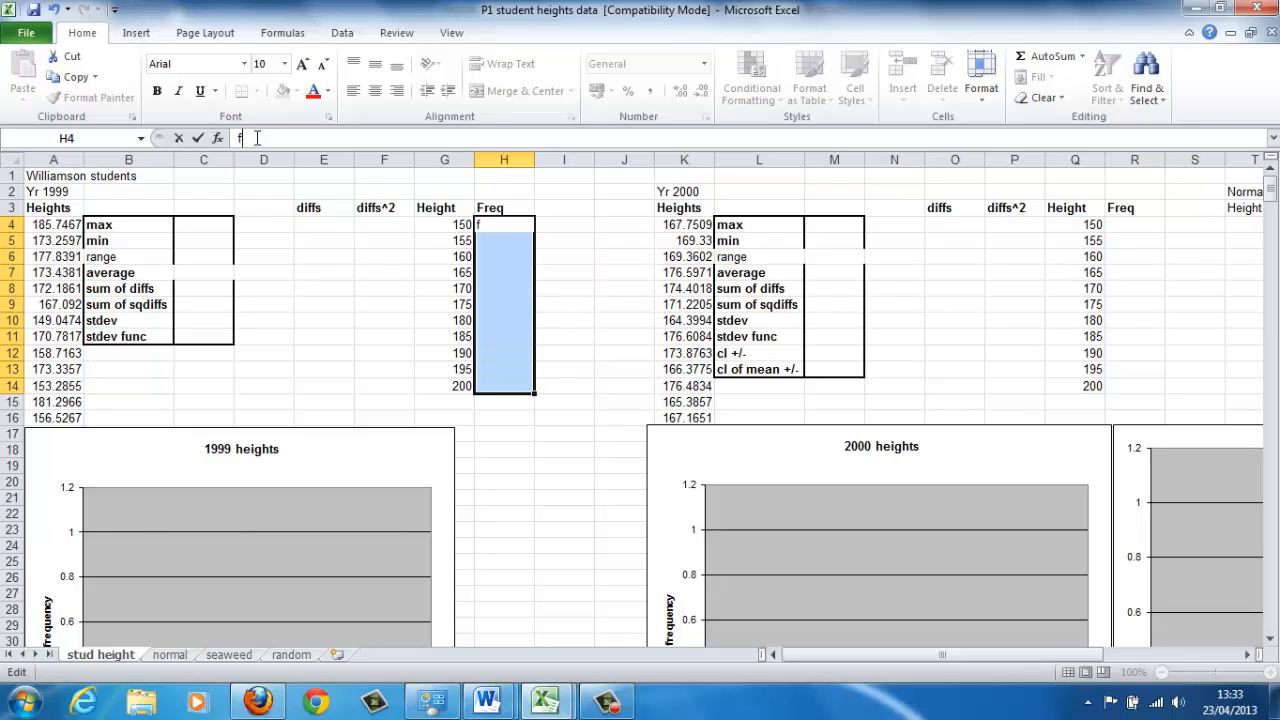
text(requen)
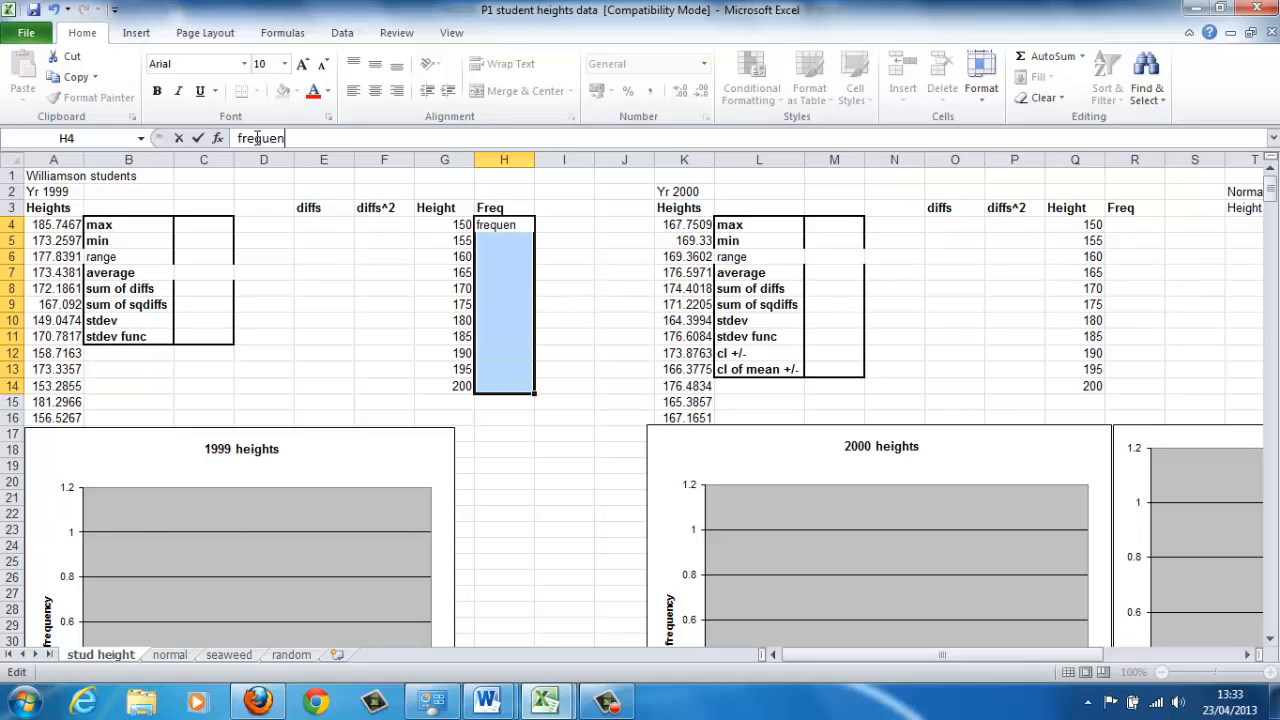
text(cy)
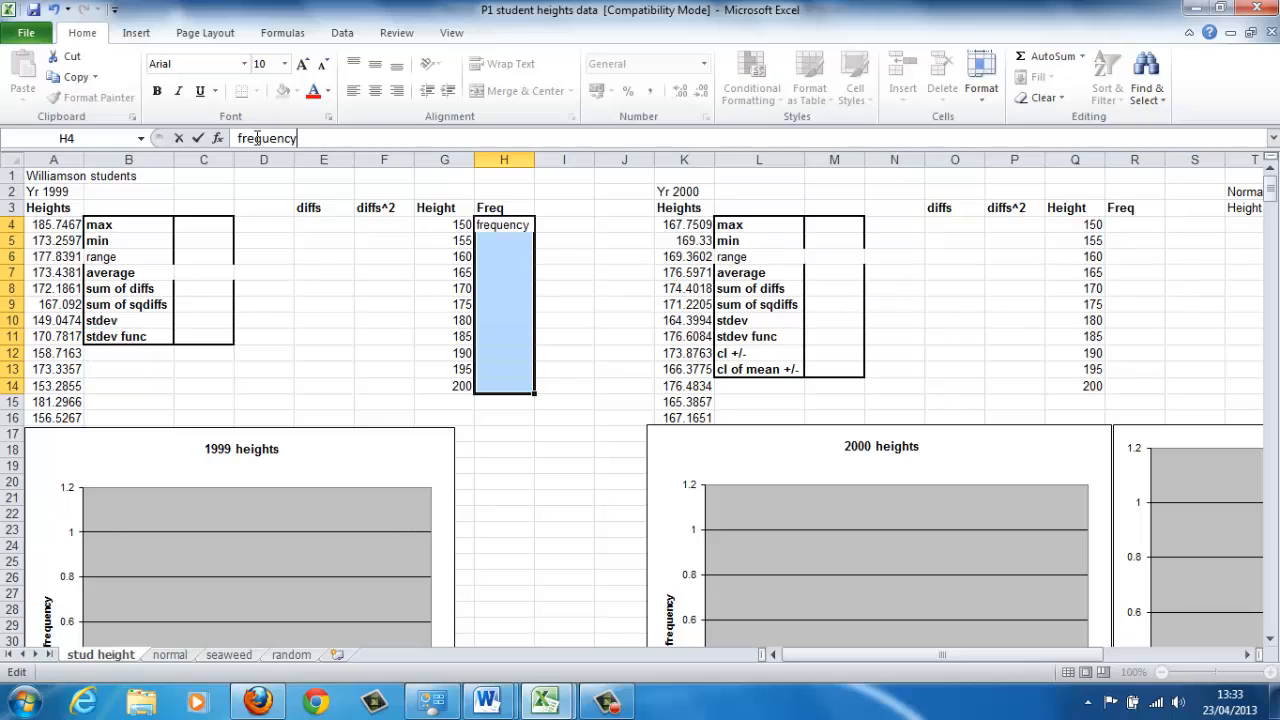
text(()
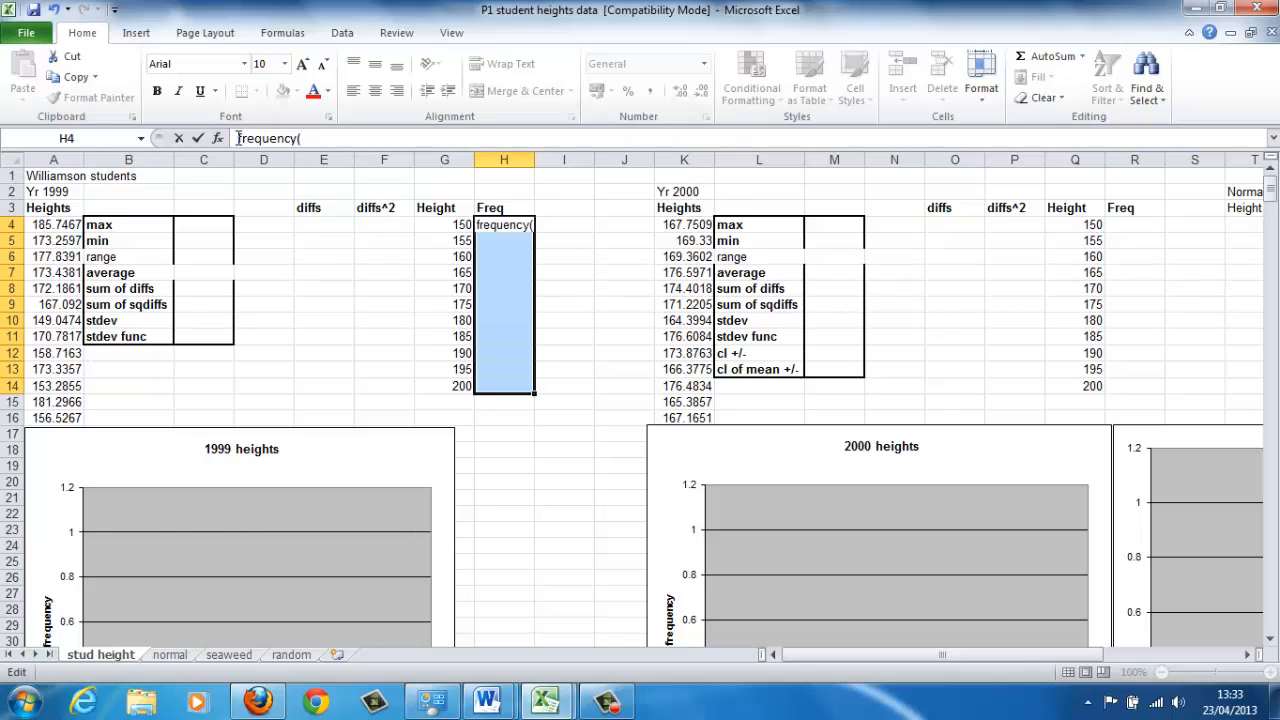
text(=)
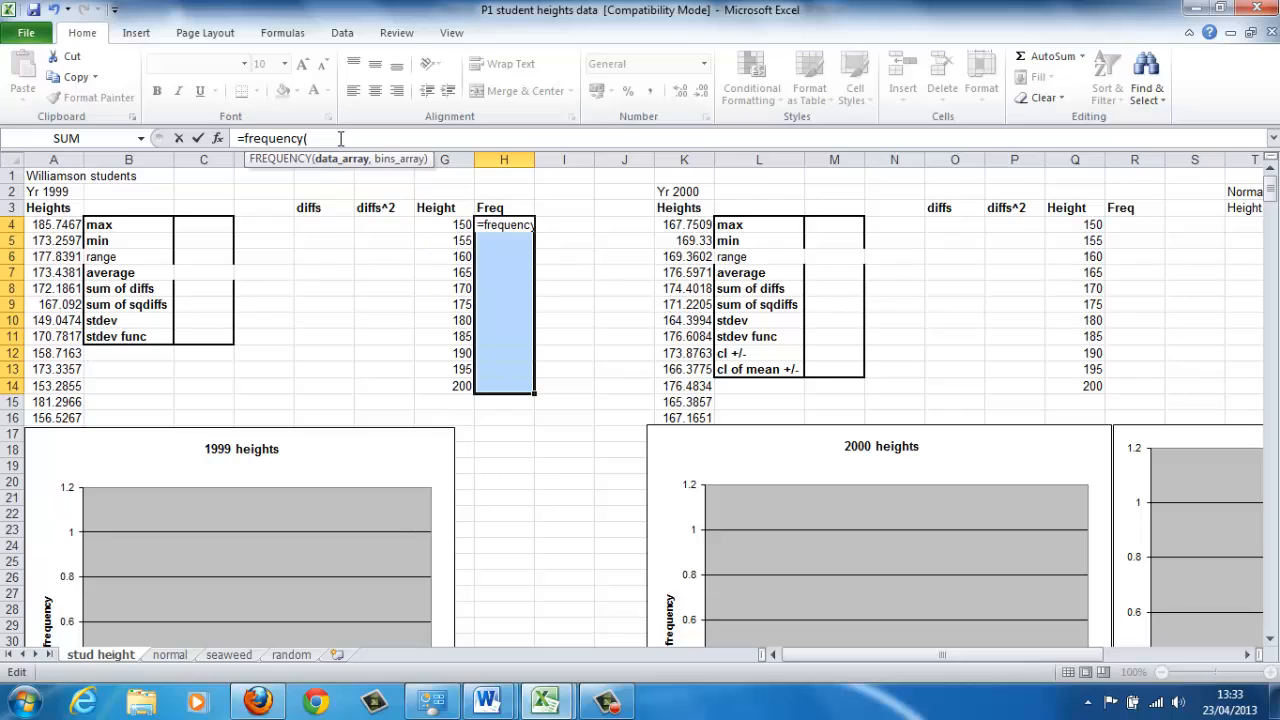
mouse_move(68, 227)
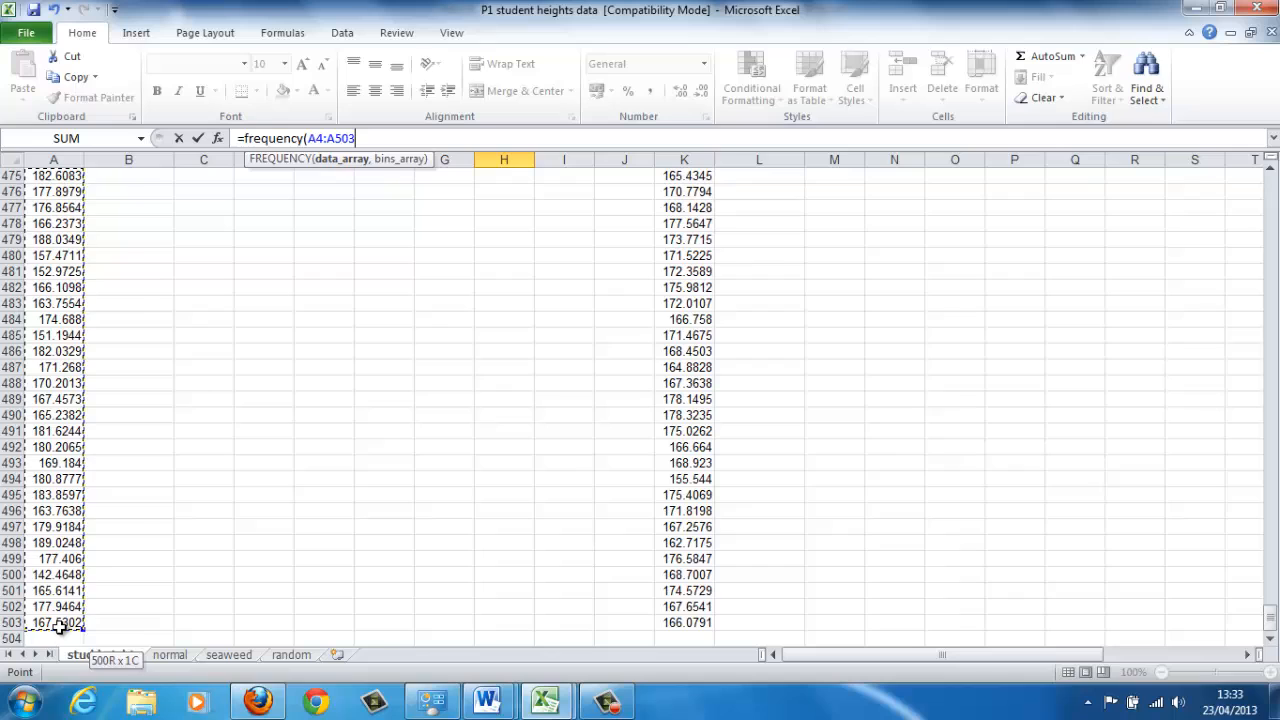
text(,)
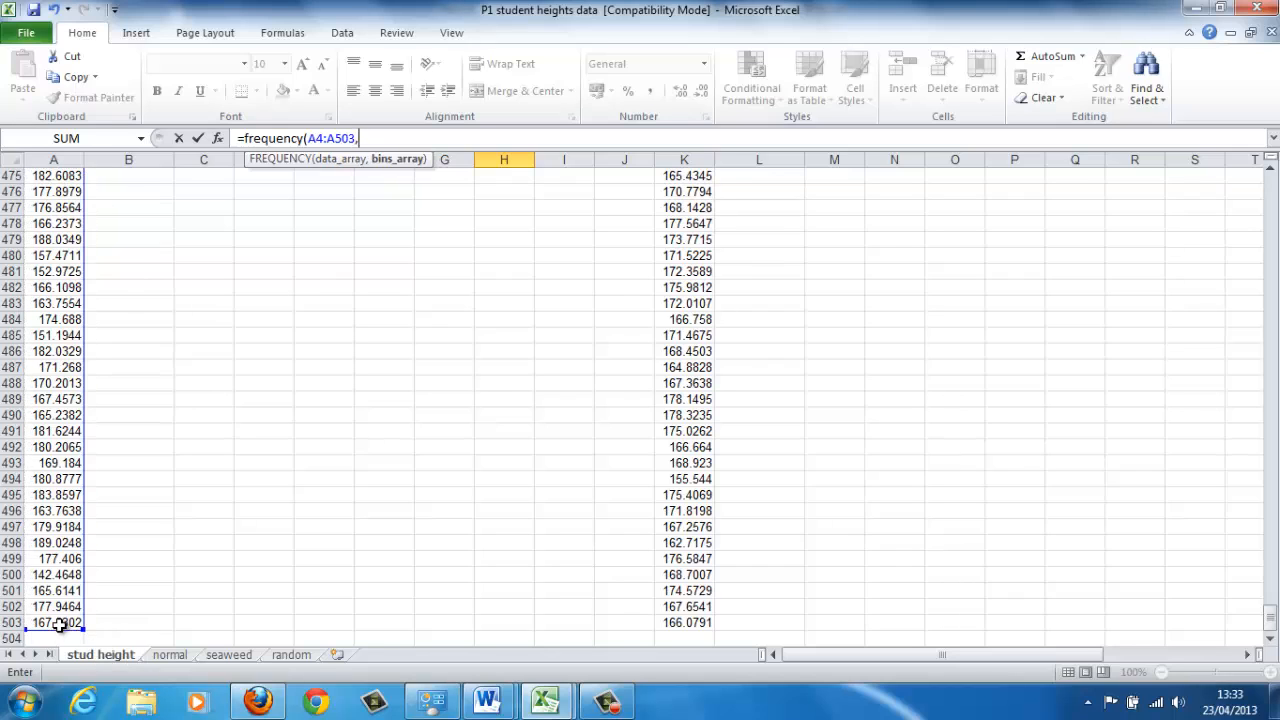
mouse_move(1074, 572)
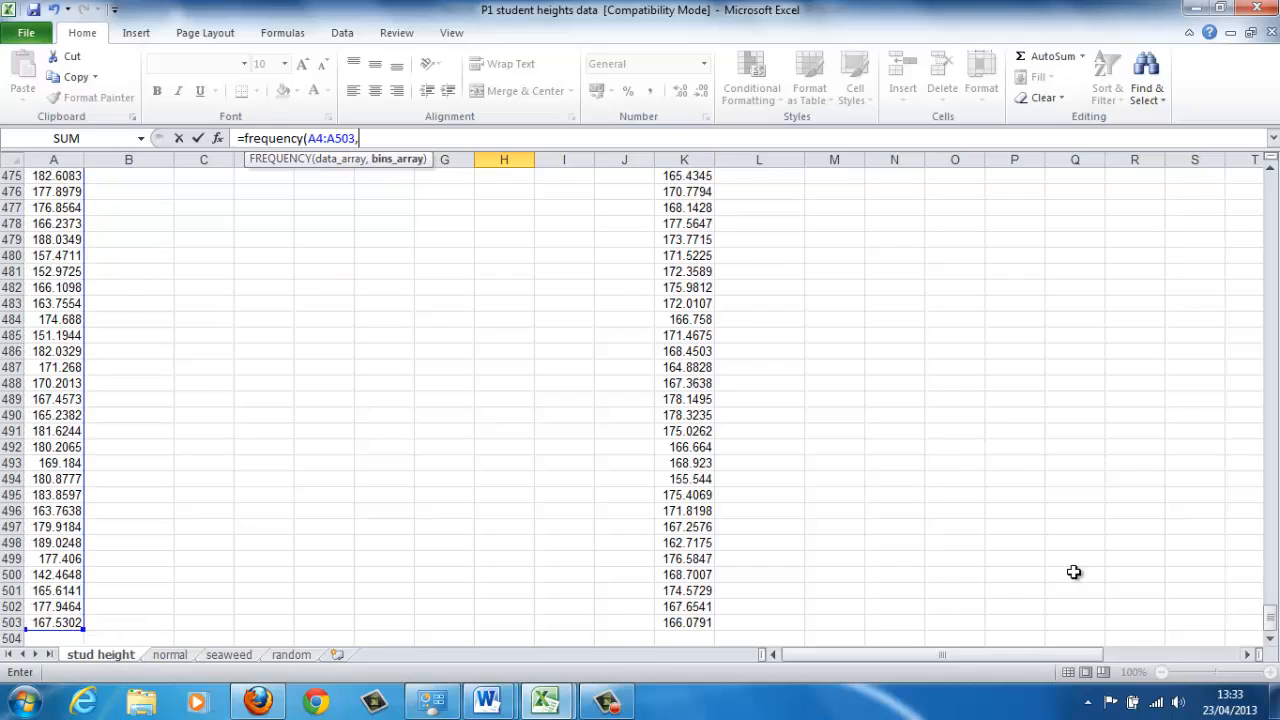
scroll(up, 3)
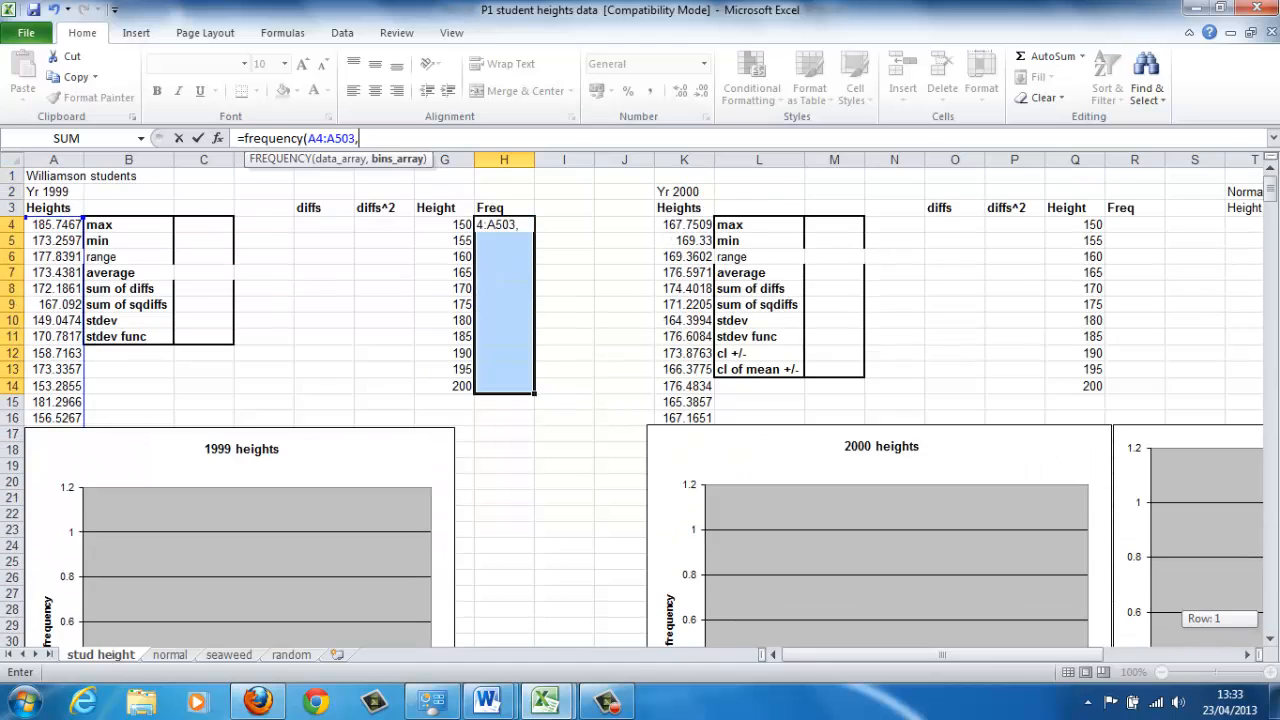
mouse_move(593, 189)
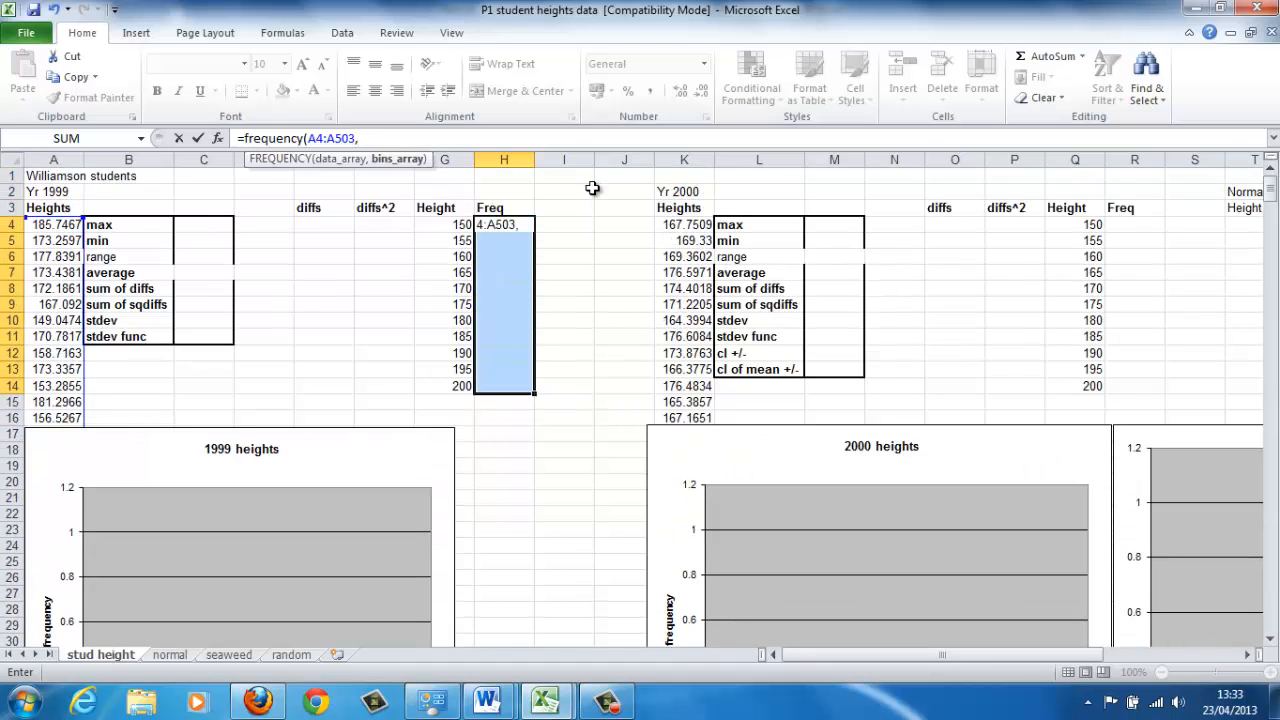
mouse_move(426, 236)
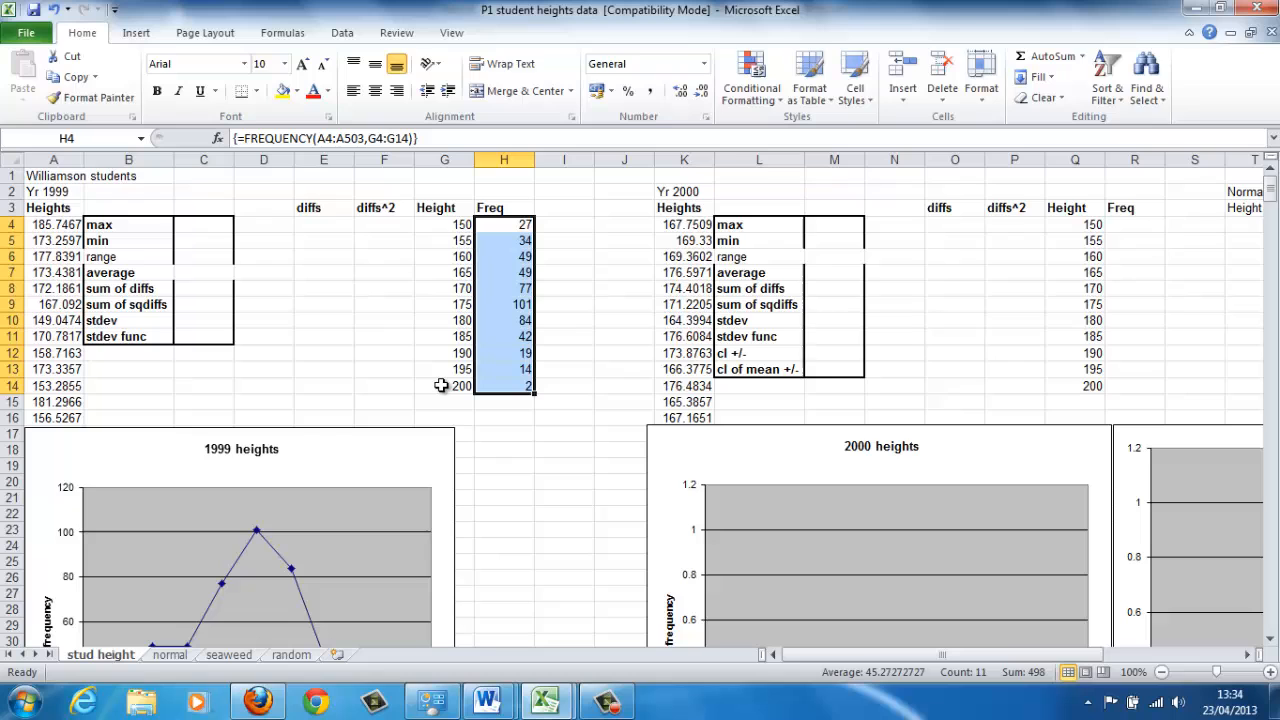
scroll(down, 3)
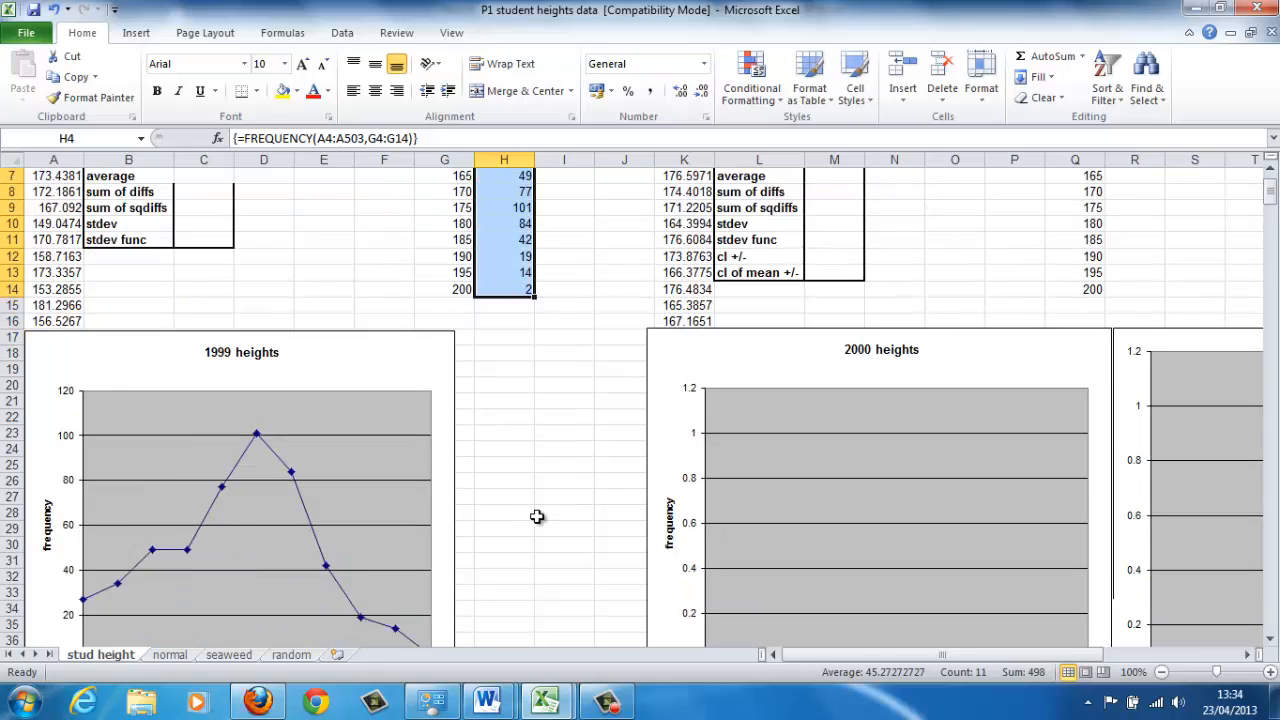
scroll(down, 3)
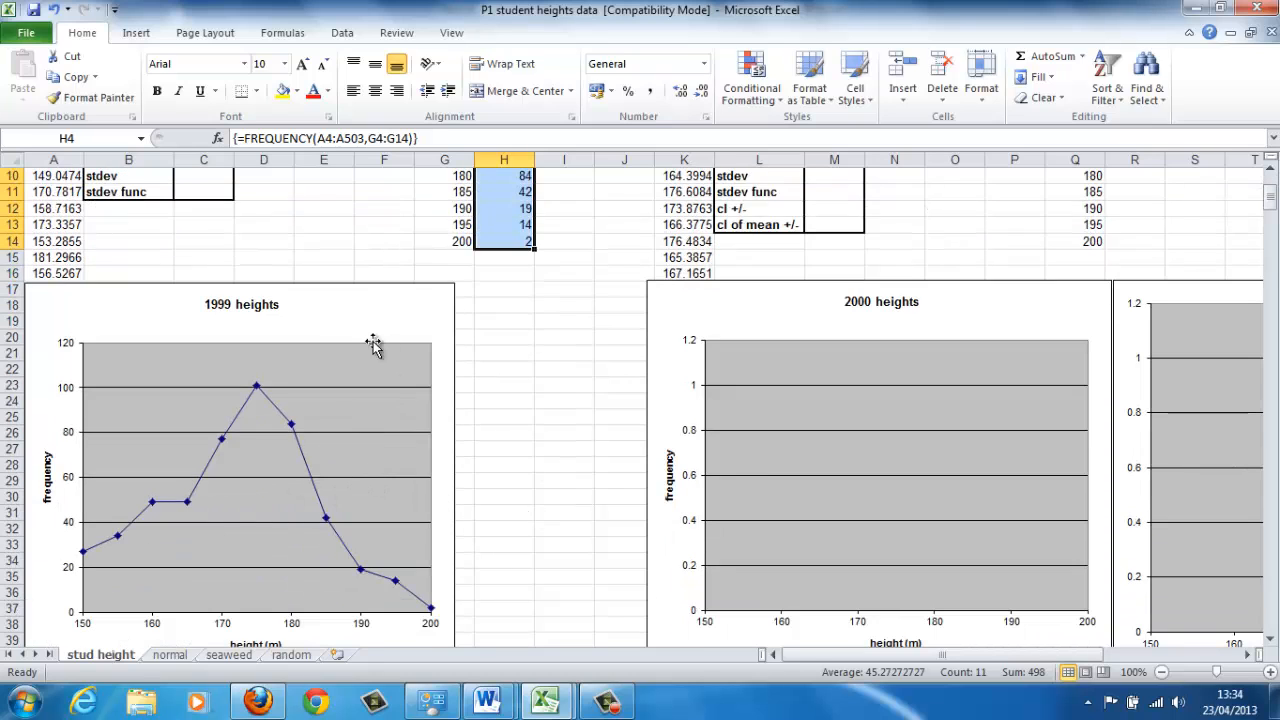
scroll(up, 3)
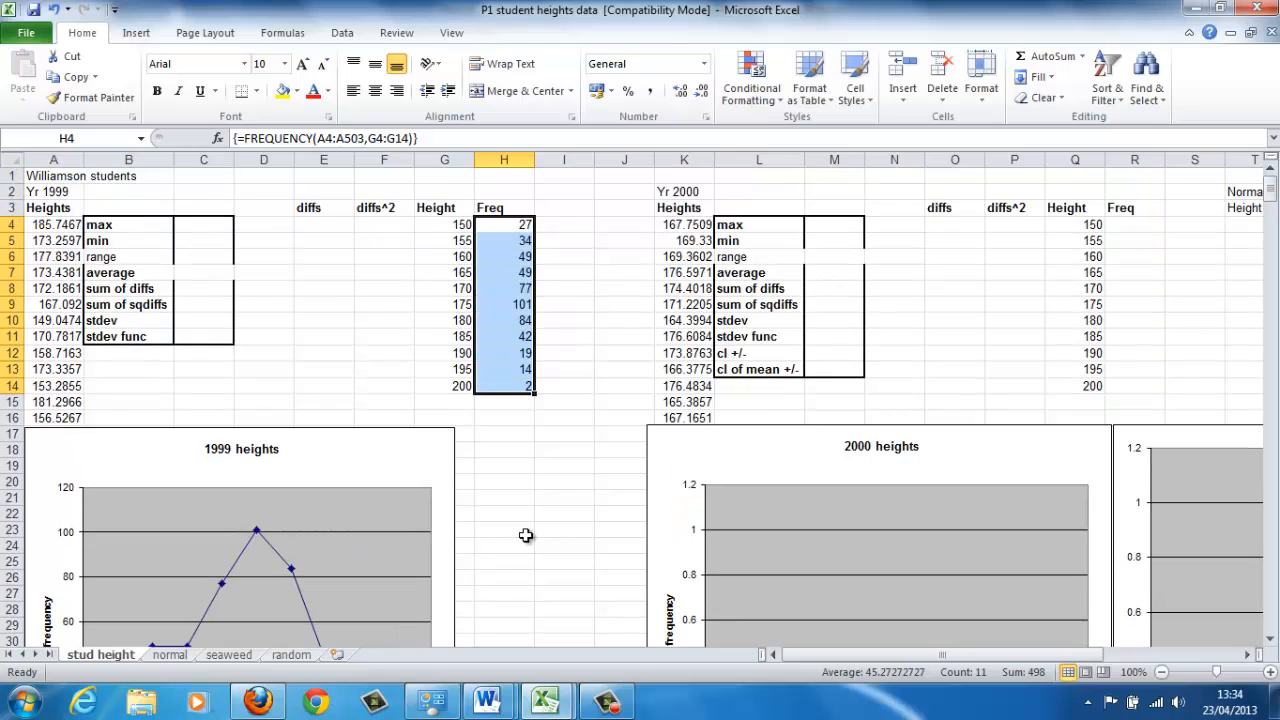
- Fill R4:R14 with array formula =FREQUENCY(K4:K503,Q4:Q14), giving counts 0, 2, 19 … 0
click(1134, 224)
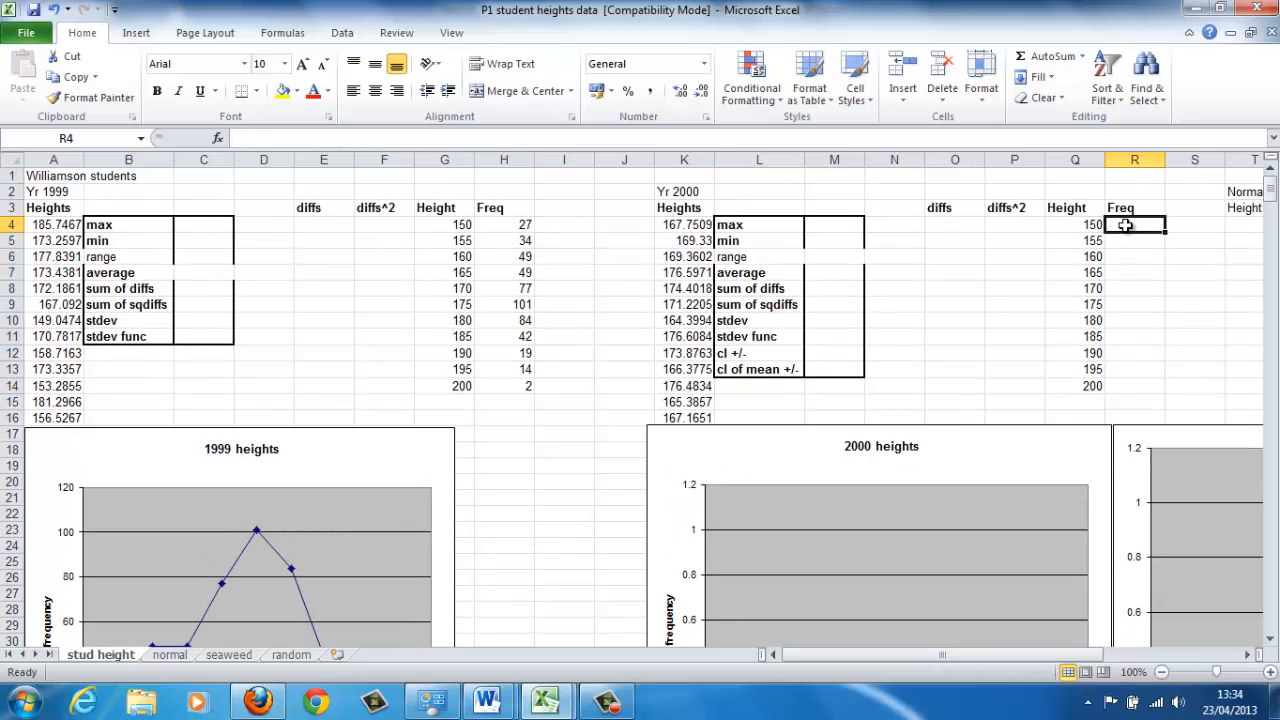
drag(1134, 224, 1134, 386)
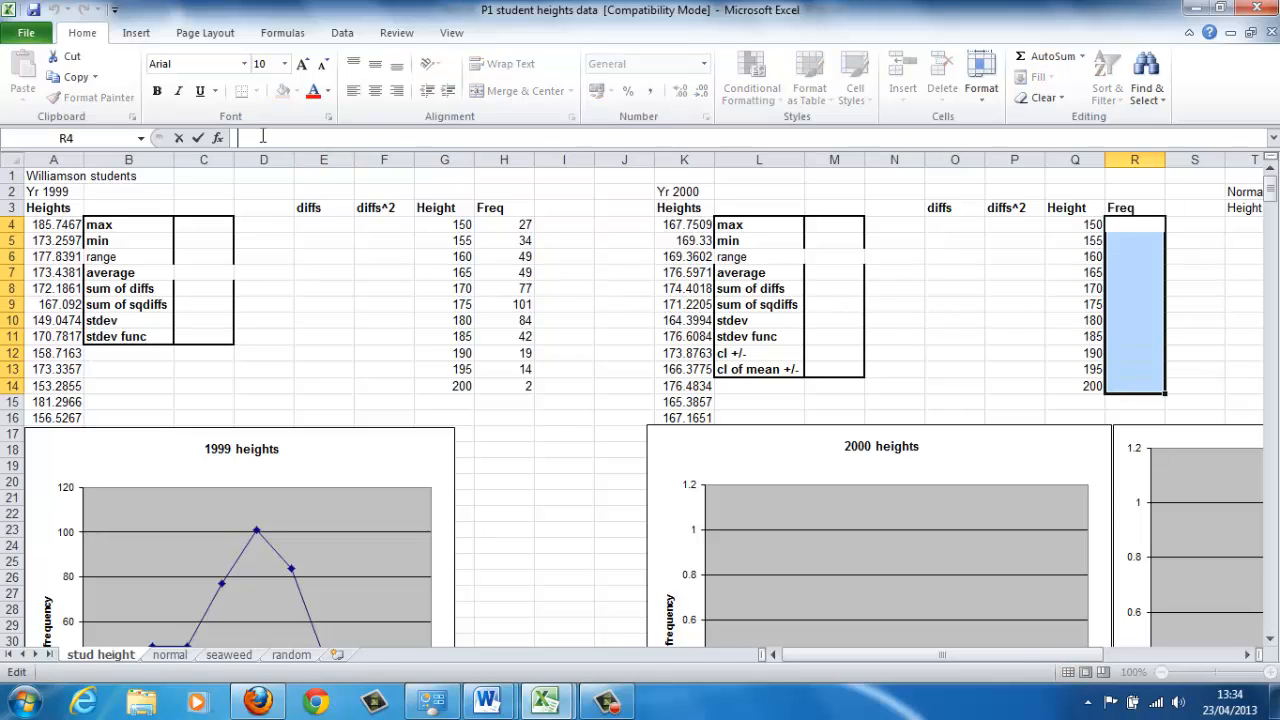
text(=)
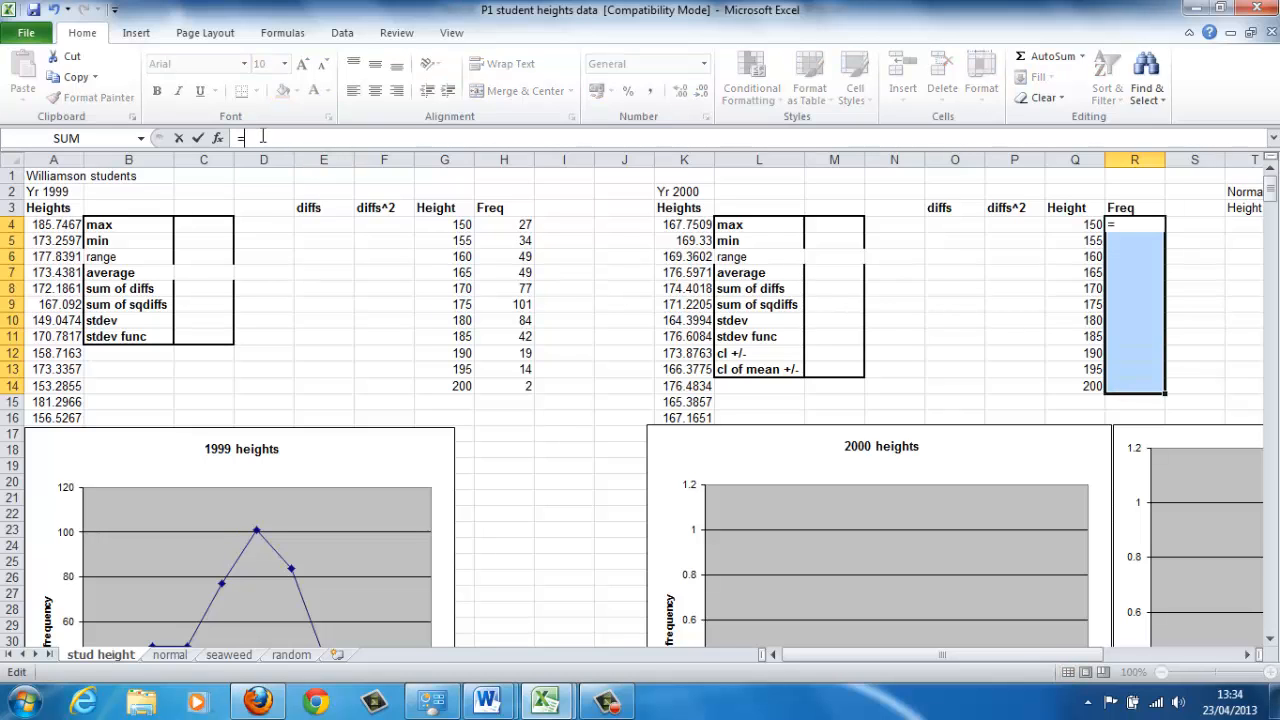
text(=freque)
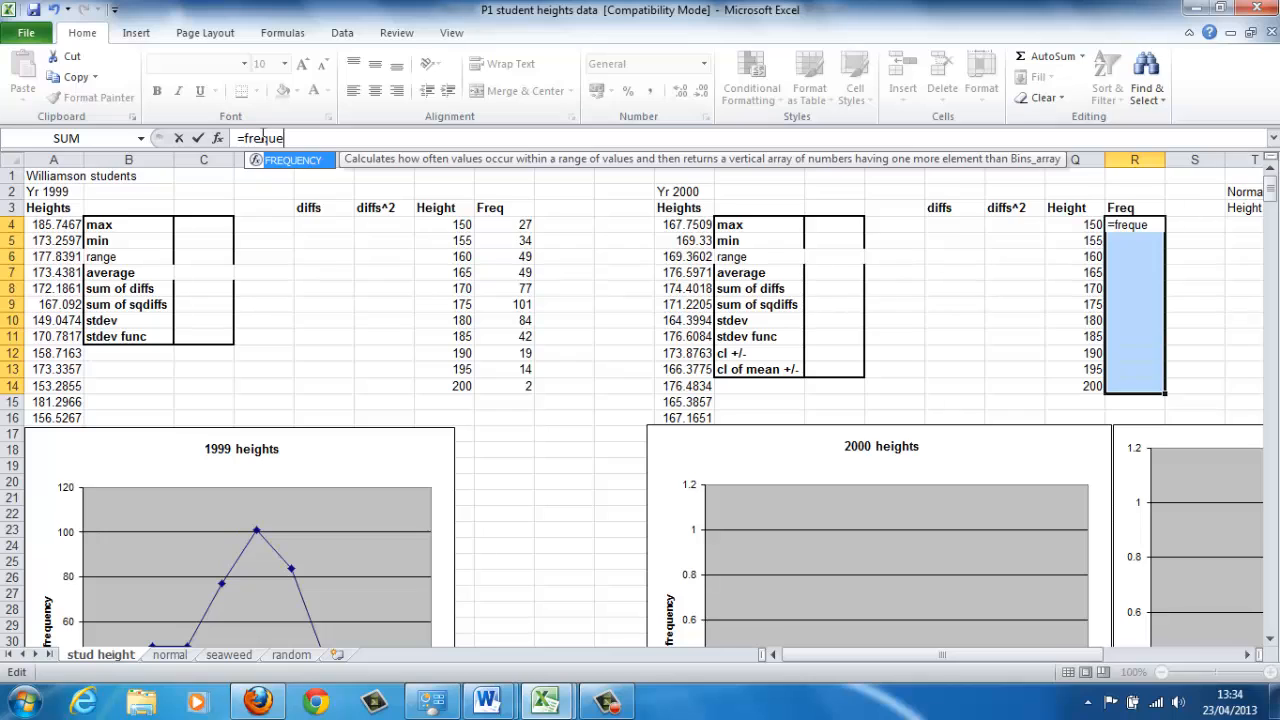
text(ncy()
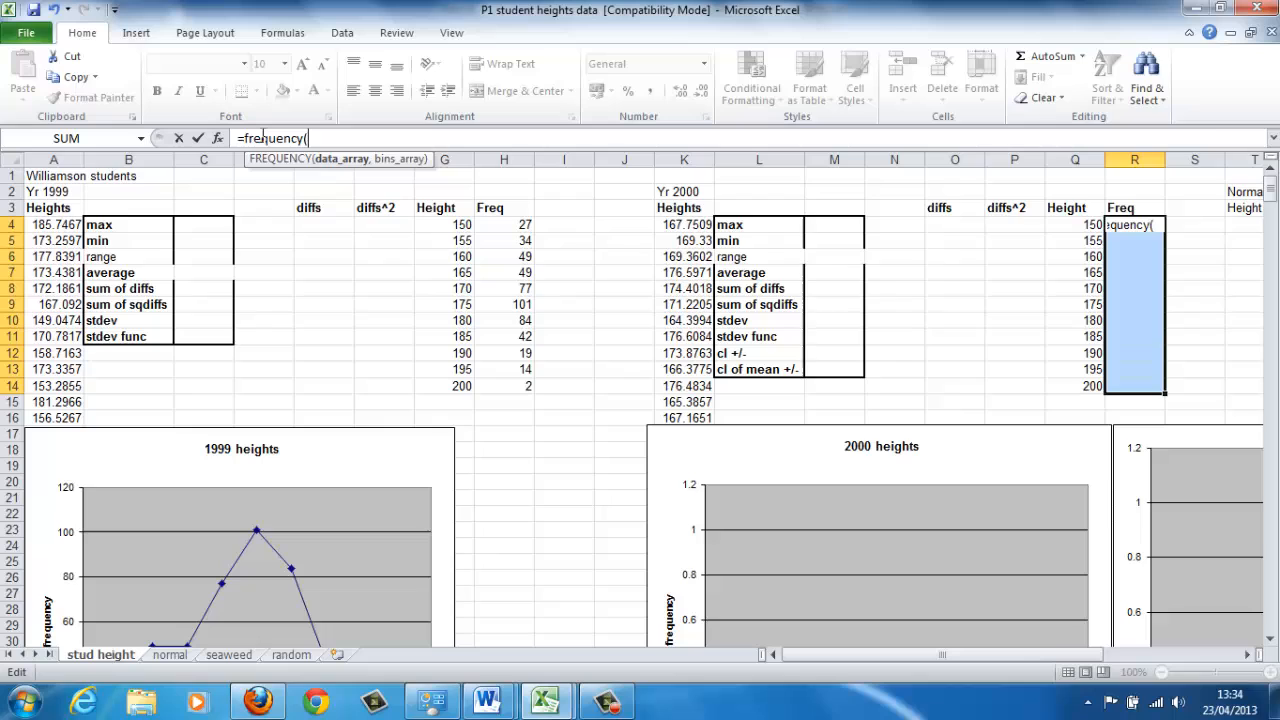
mouse_move(683, 237)
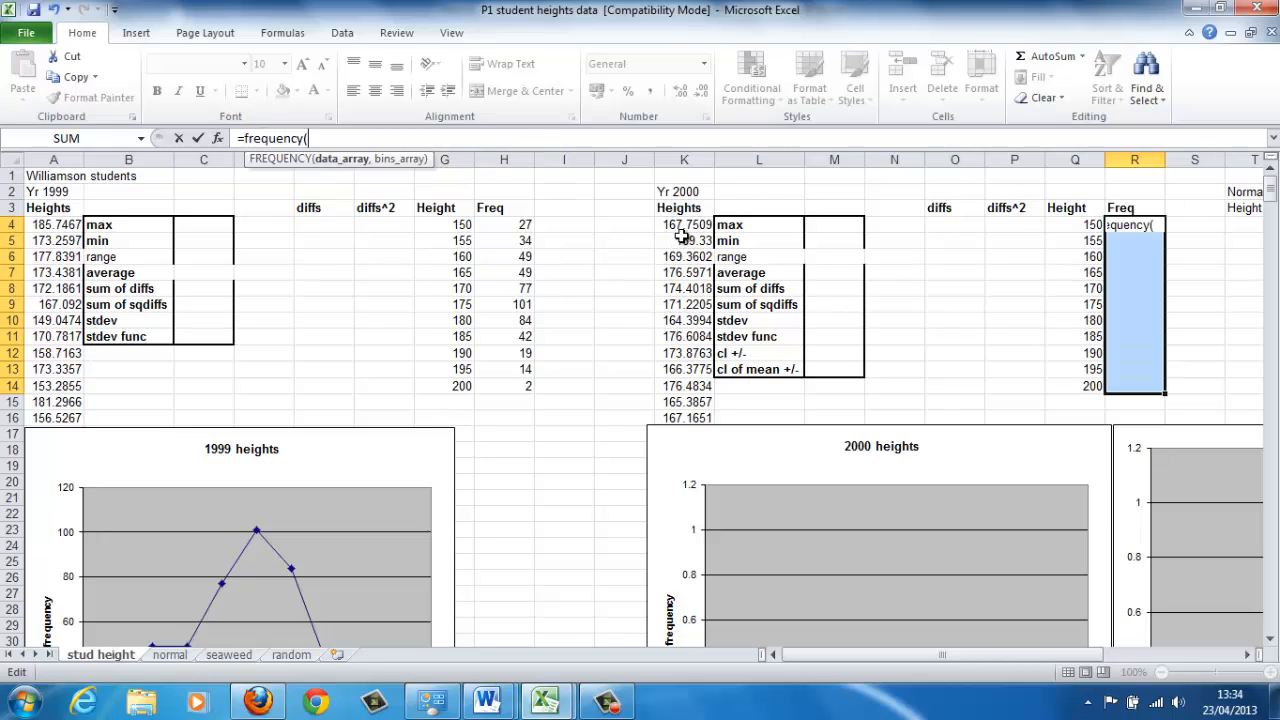
text(k4:k)
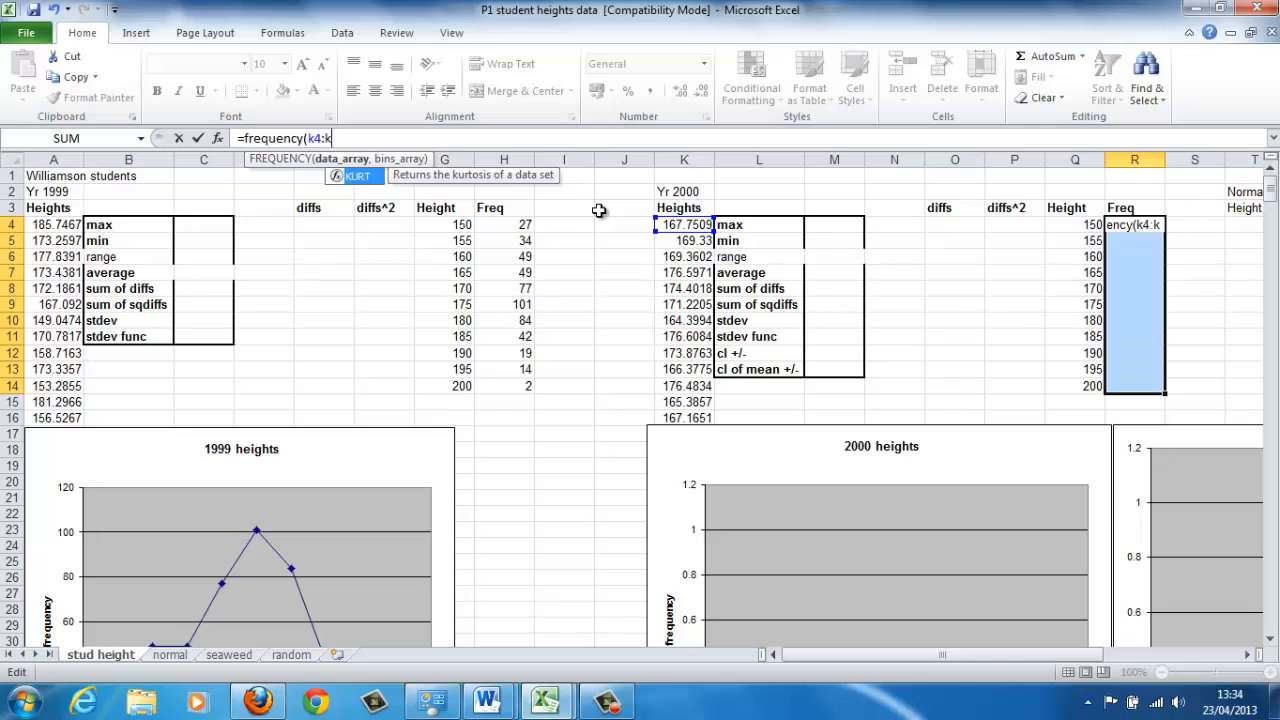
text(503,)
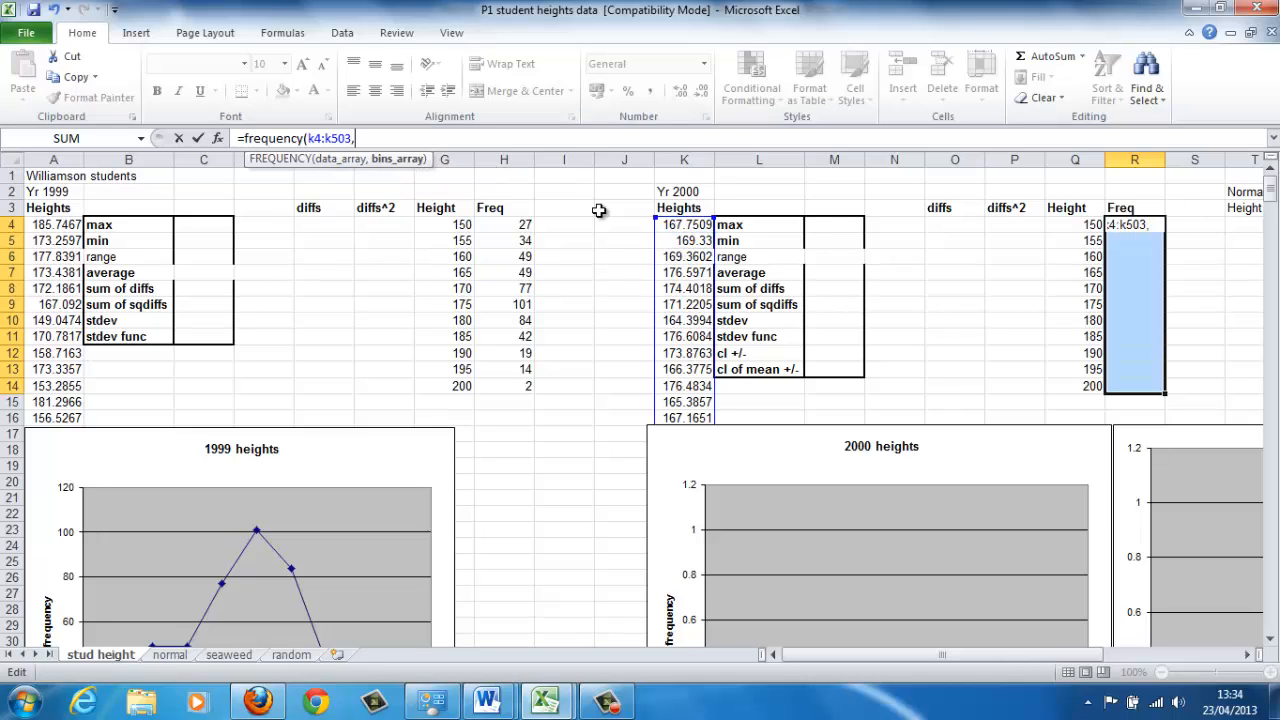
mouse_move(740, 290)
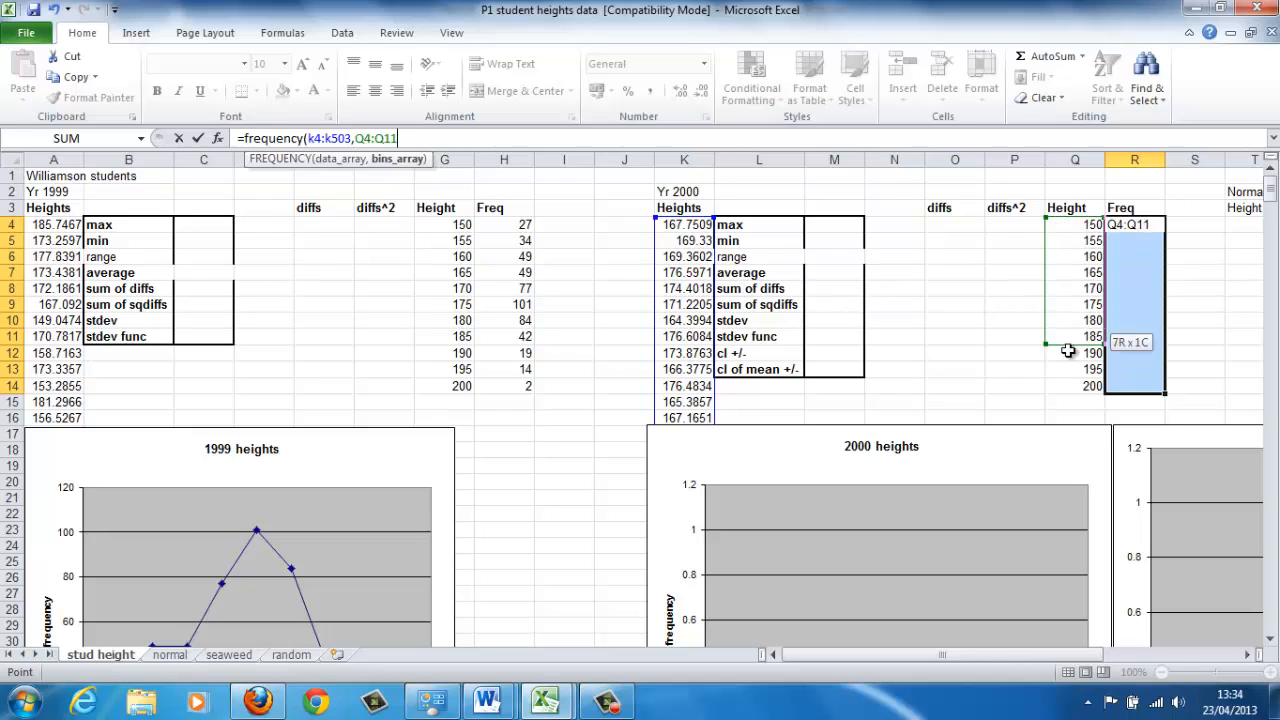
drag(1067, 352, 1080, 387)
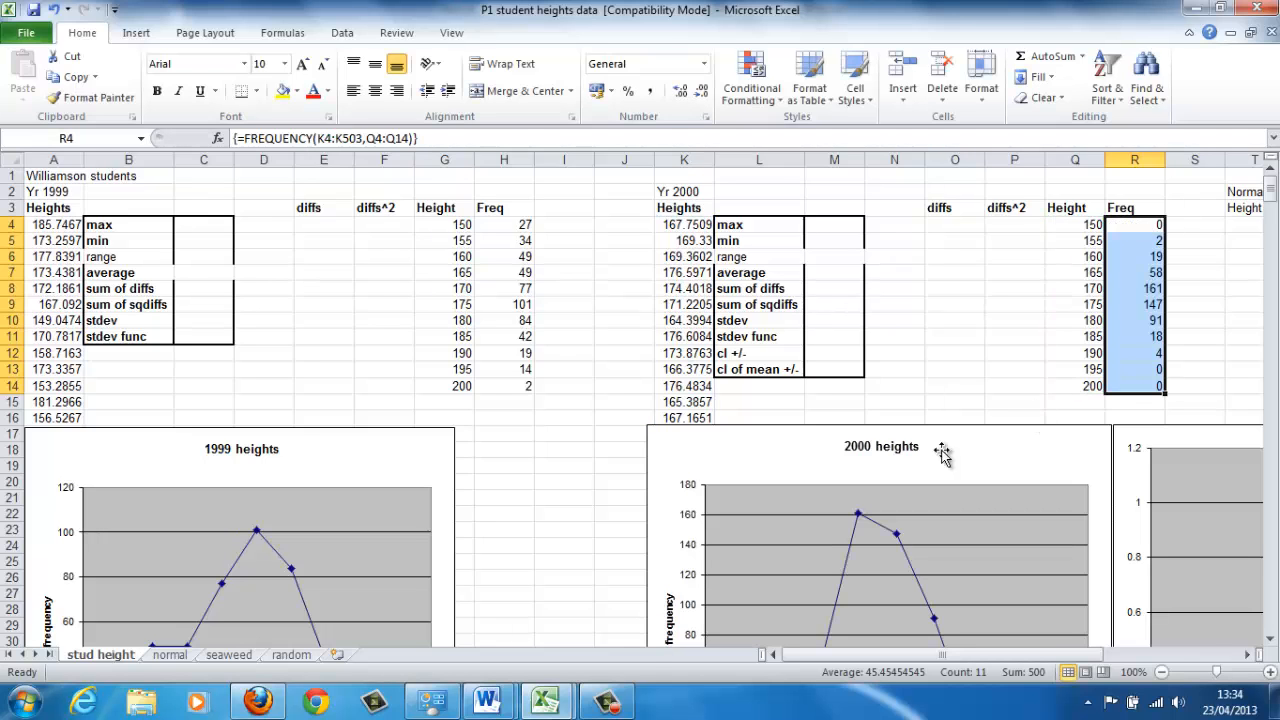
scroll(down, 3)
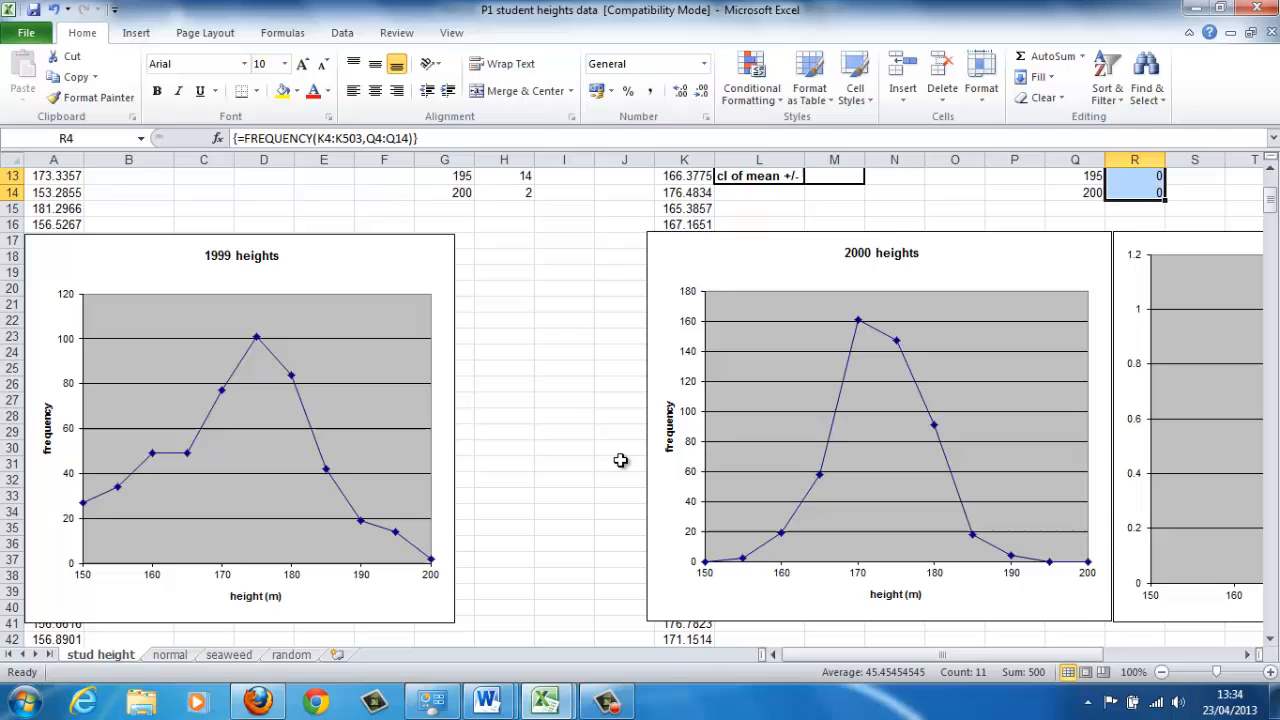